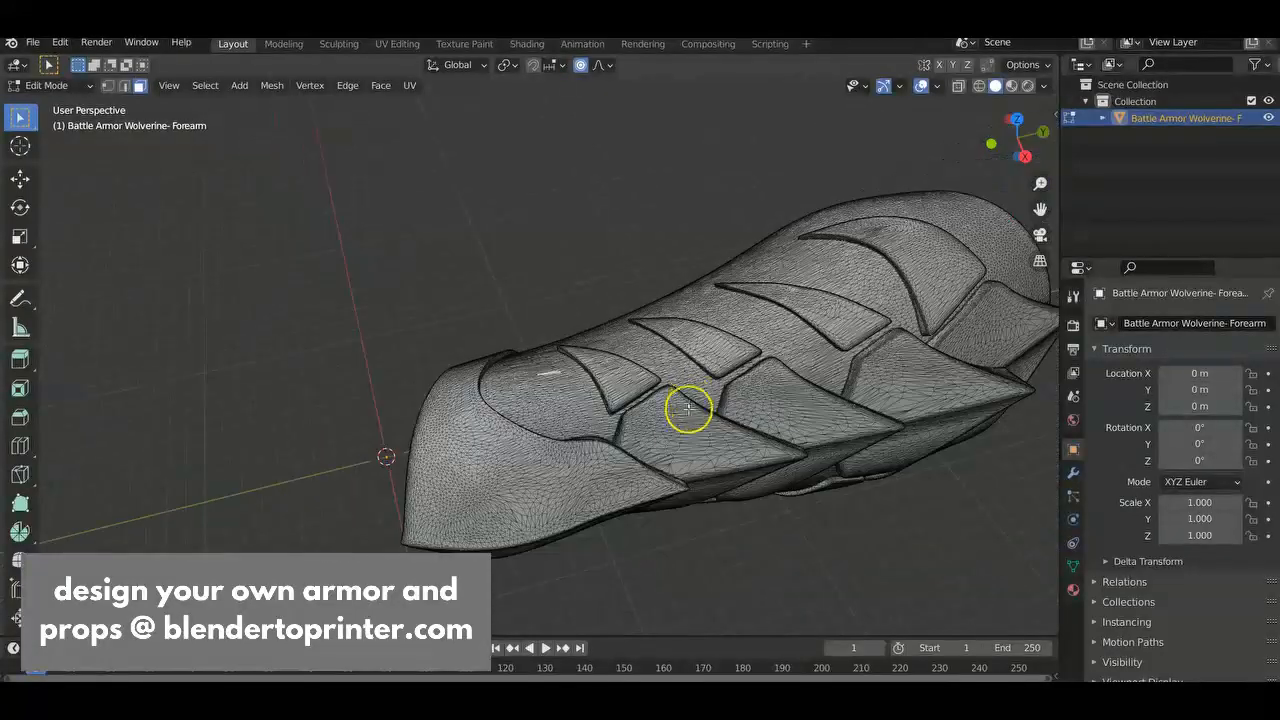
Step: Orbit and zoom around the forearm armor to inspect the wrist opening and nearby plates
drag(700, 400, 620, 310)
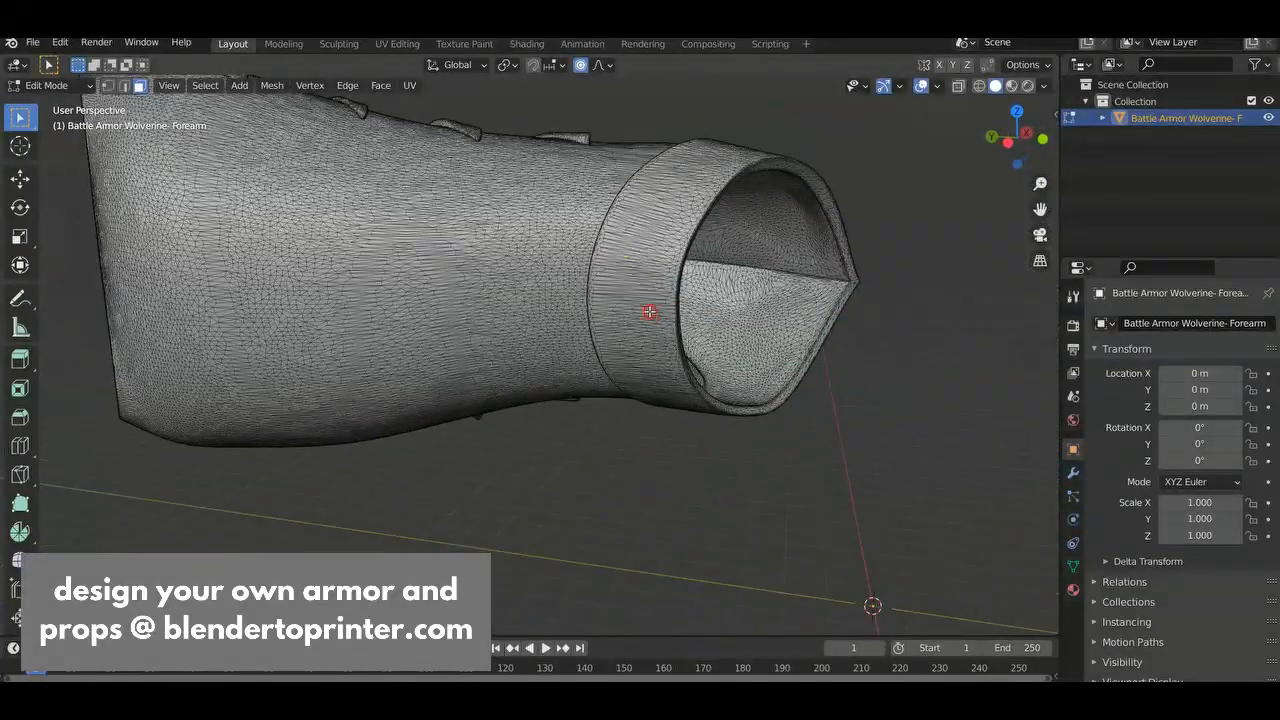
drag(650, 312, 736, 424)
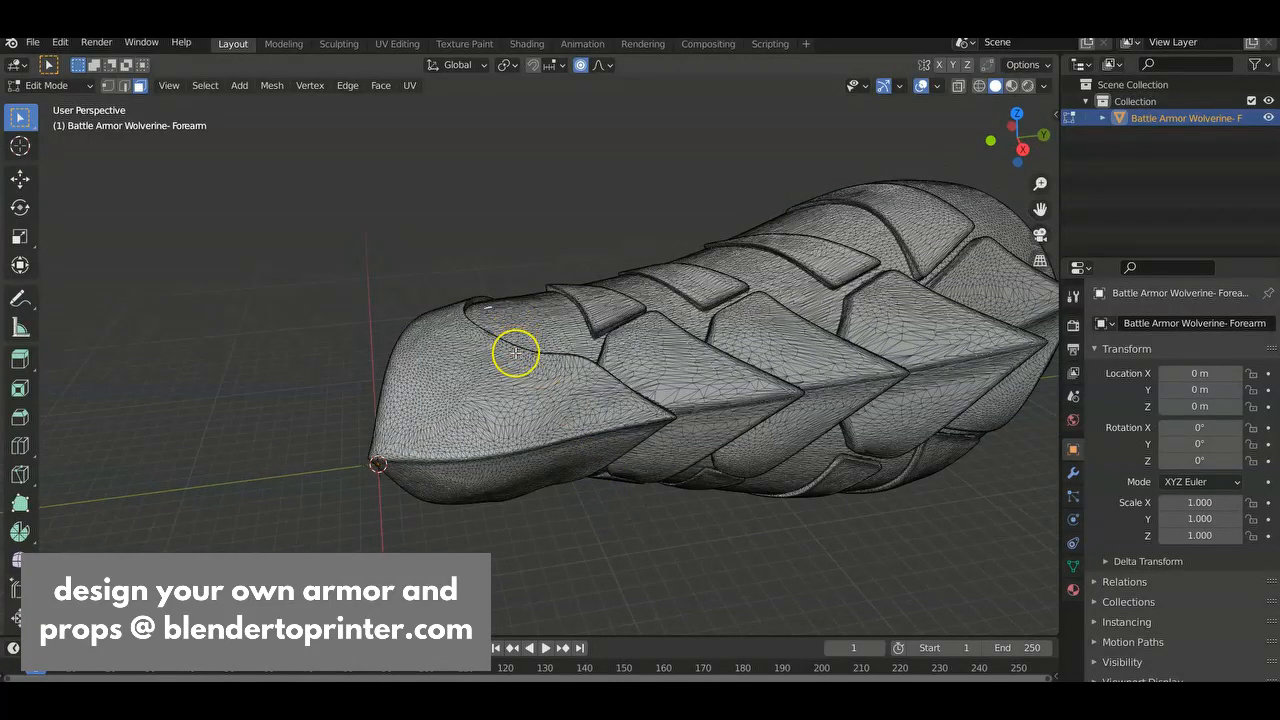
drag(516, 352, 590, 456)
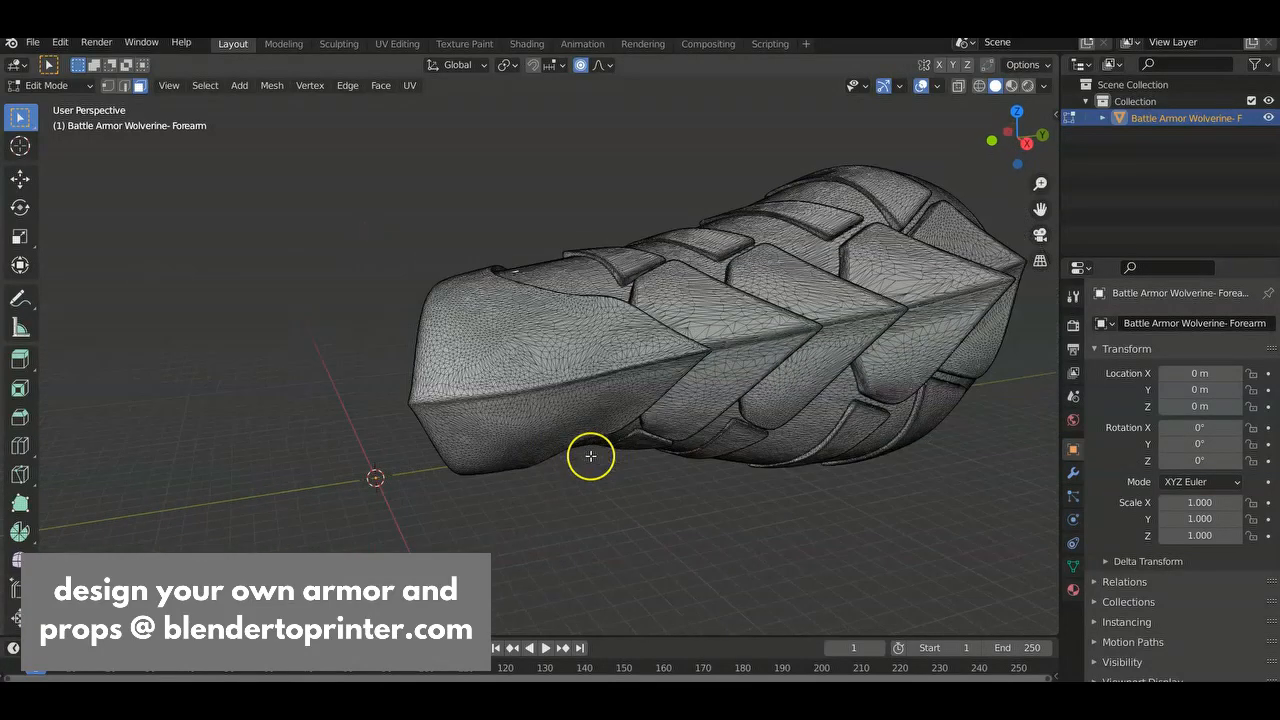
drag(590, 456, 616, 468)
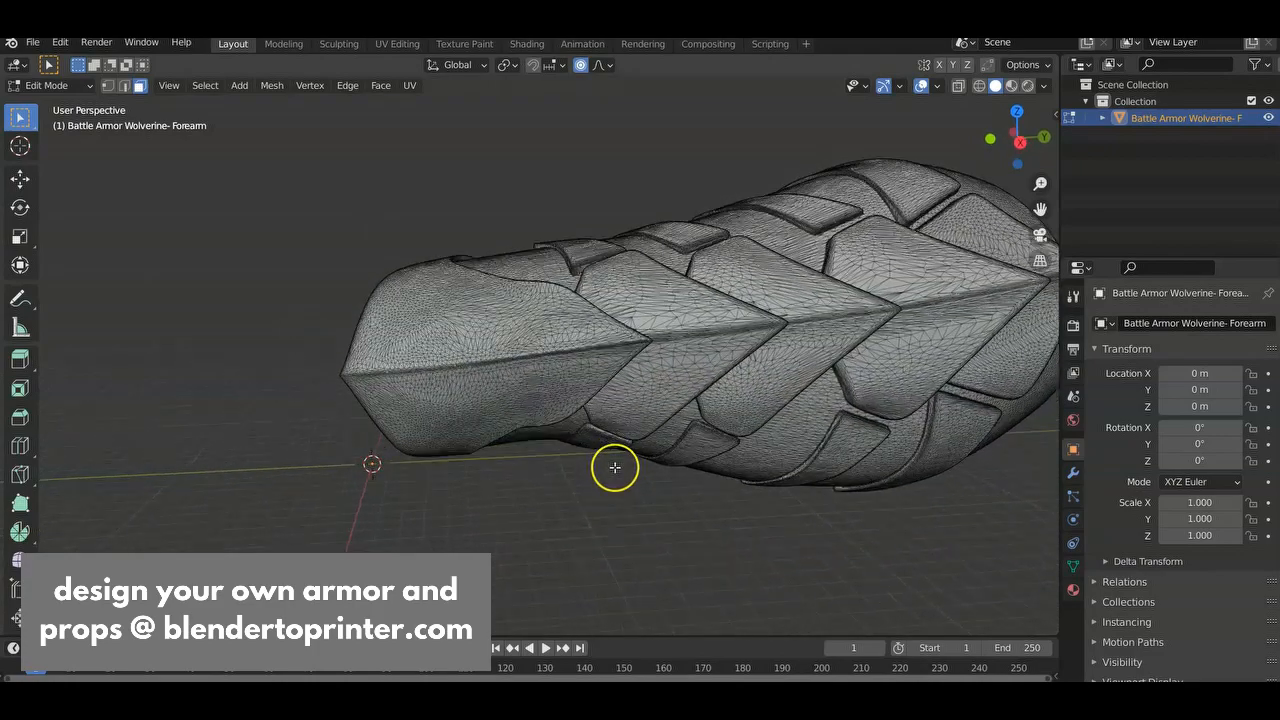
scroll(up, 3)
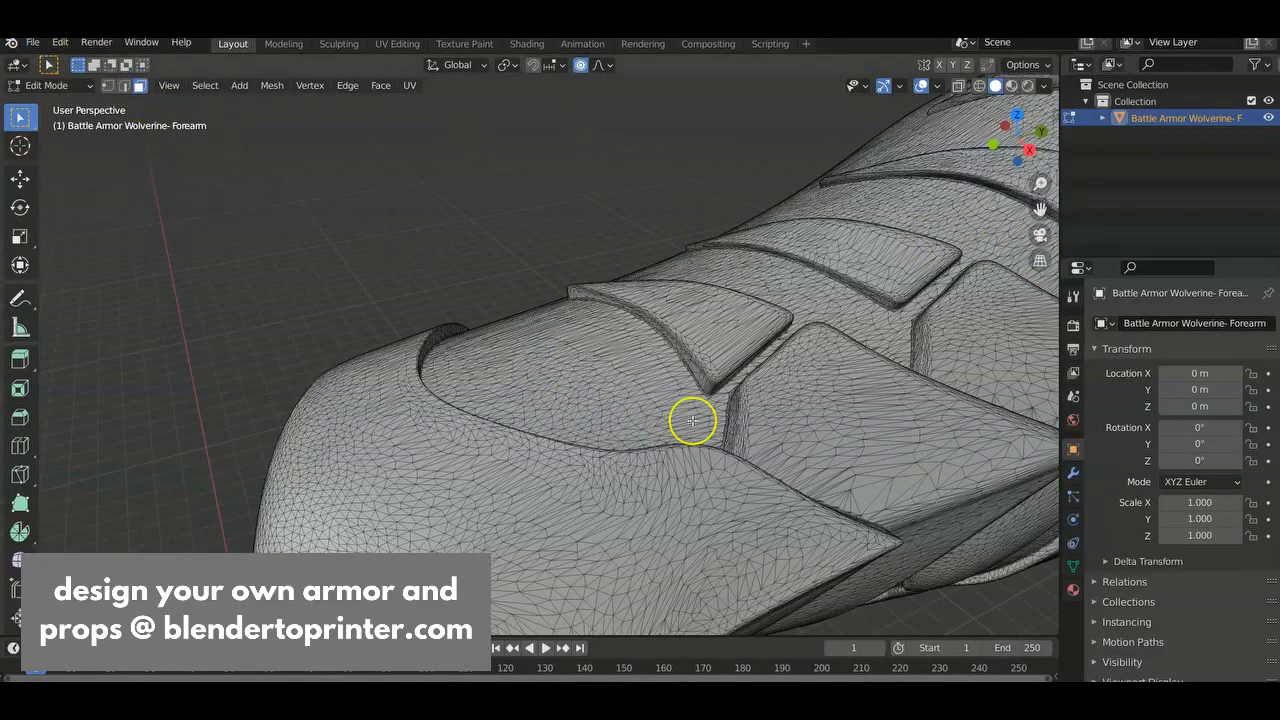
drag(692, 420, 622, 388)
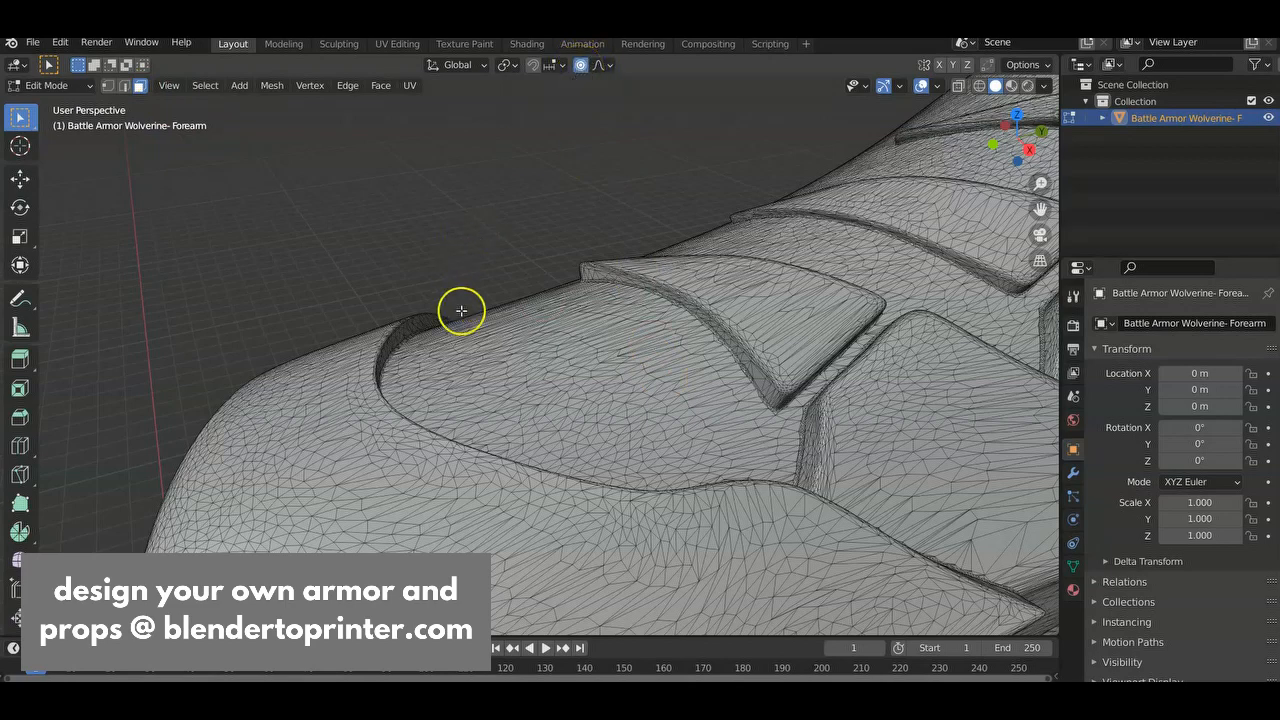
mouse_move(532, 340)
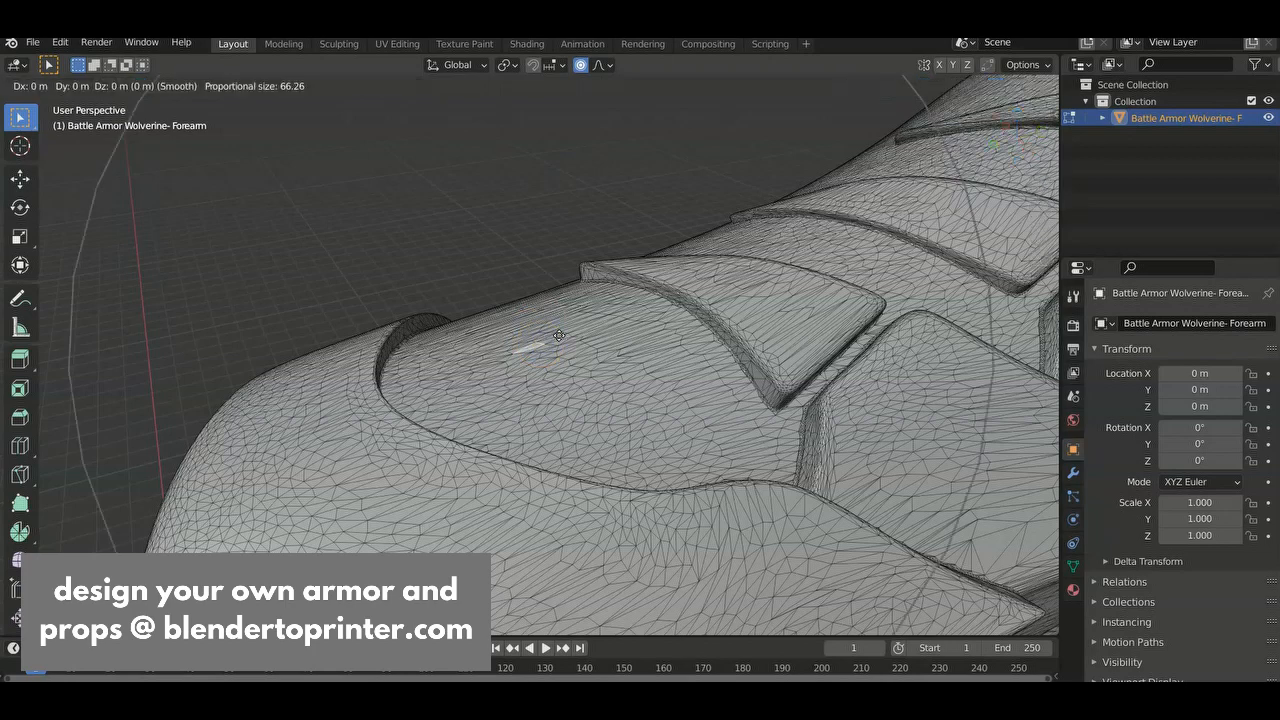
Step: Adjust the proportional-editing falloff size while pulling the wrist-edge vertex outward
scroll(down, 3)
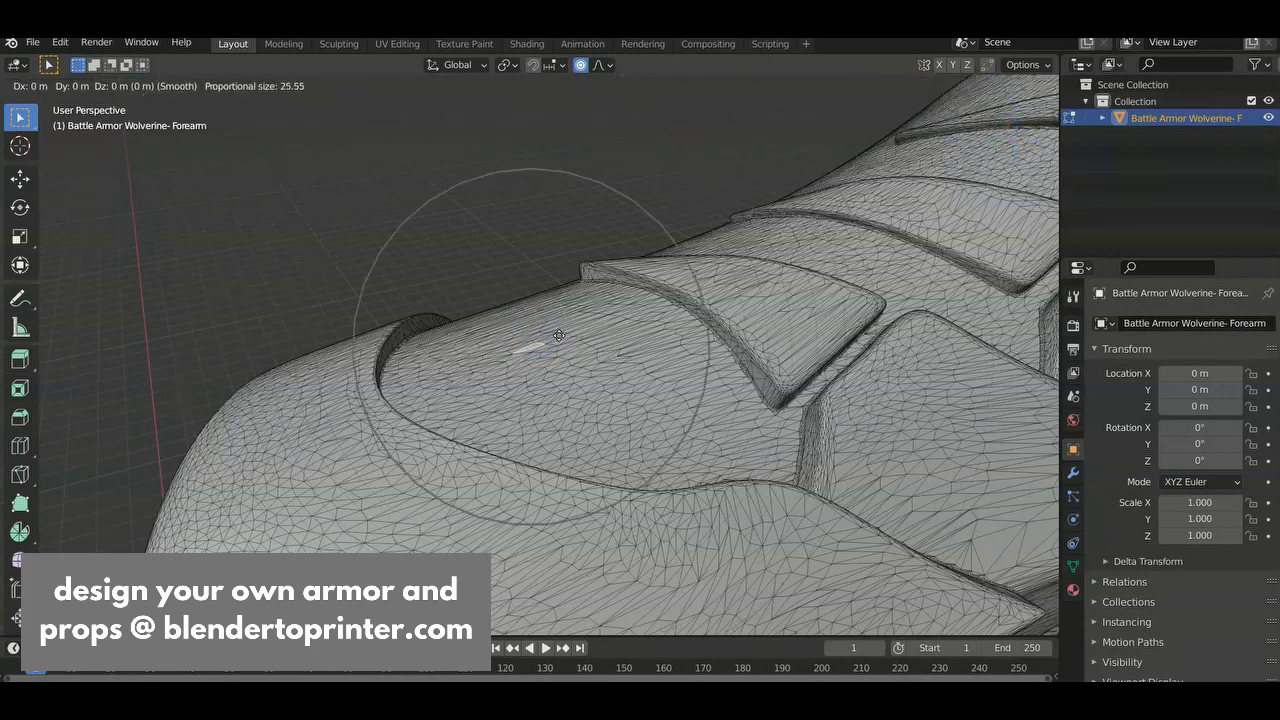
scroll(up, 3)
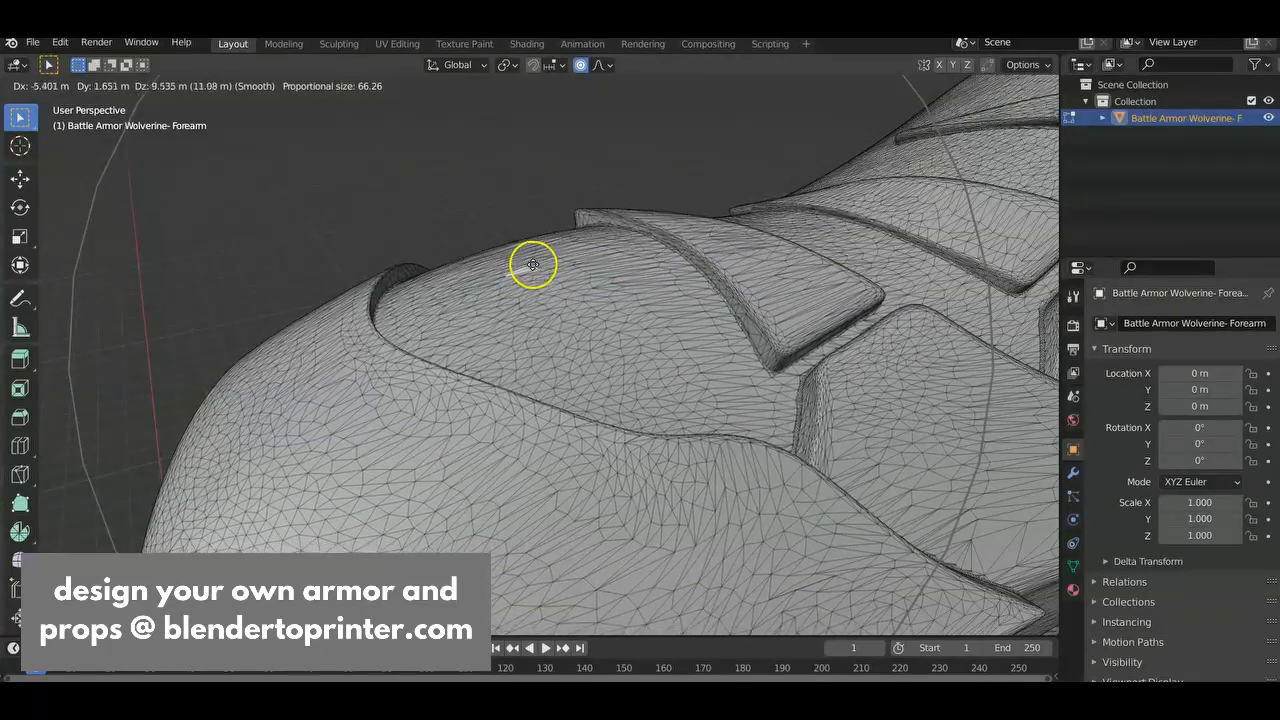
Step: Raise the wrist-edge vertex with proportional falloff (~66) to widen the opening, then inspect it
key(Tab)
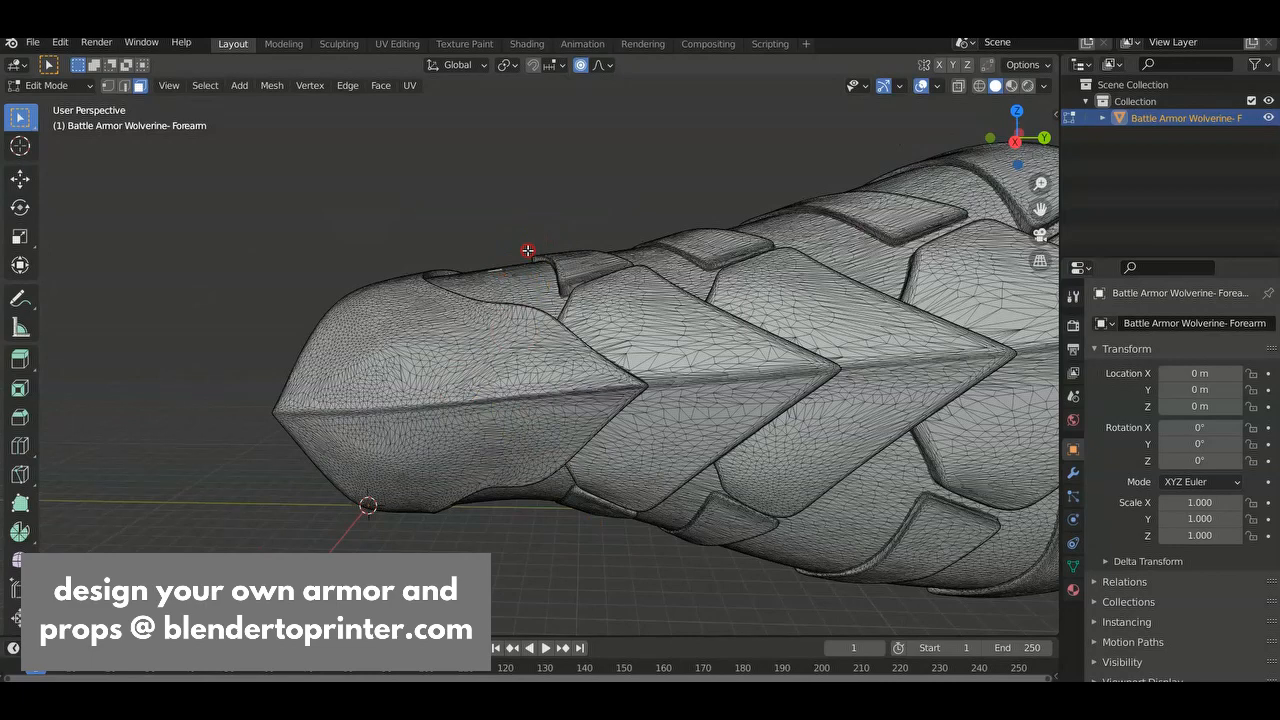
key(g)
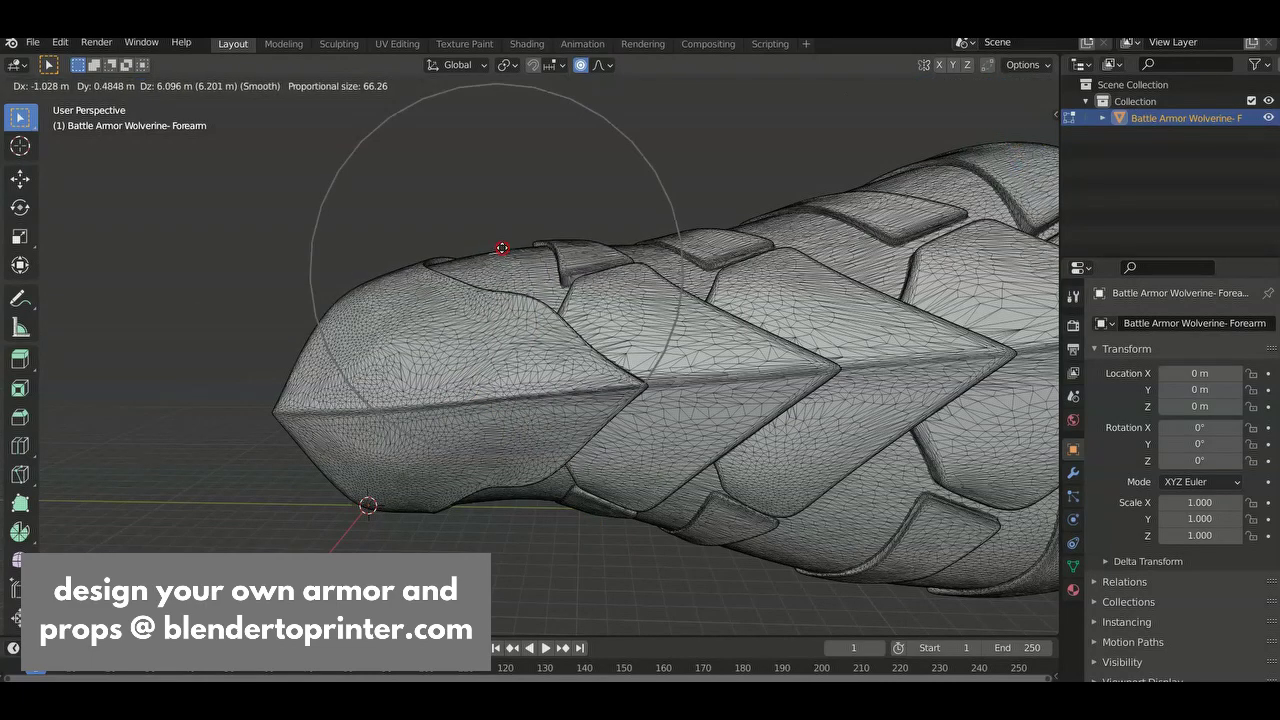
key(Tab)
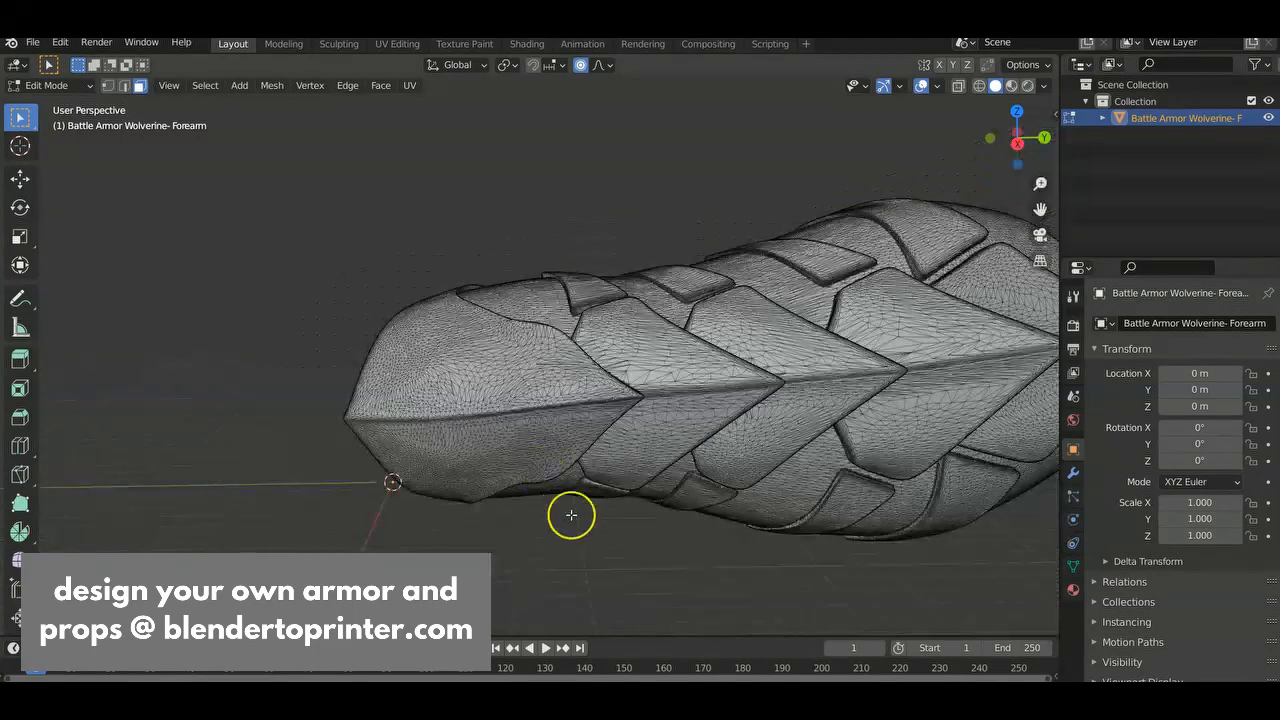
drag(572, 516, 592, 330)
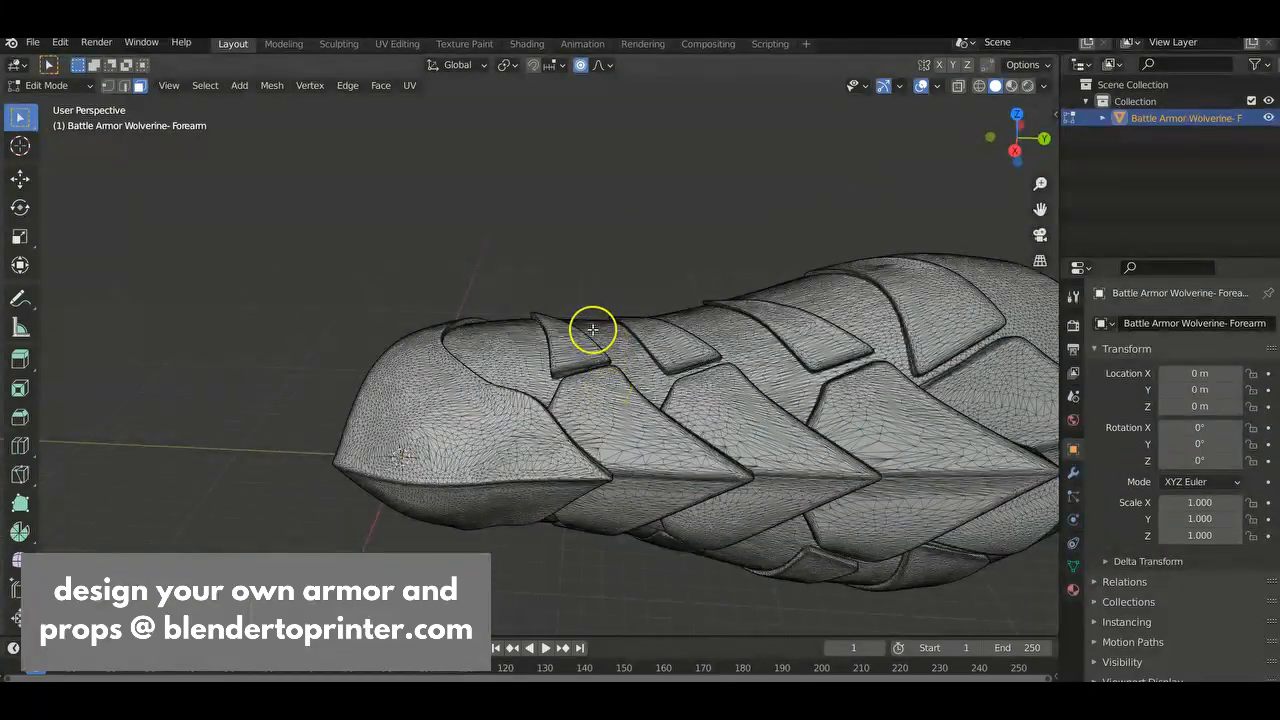
key(g)
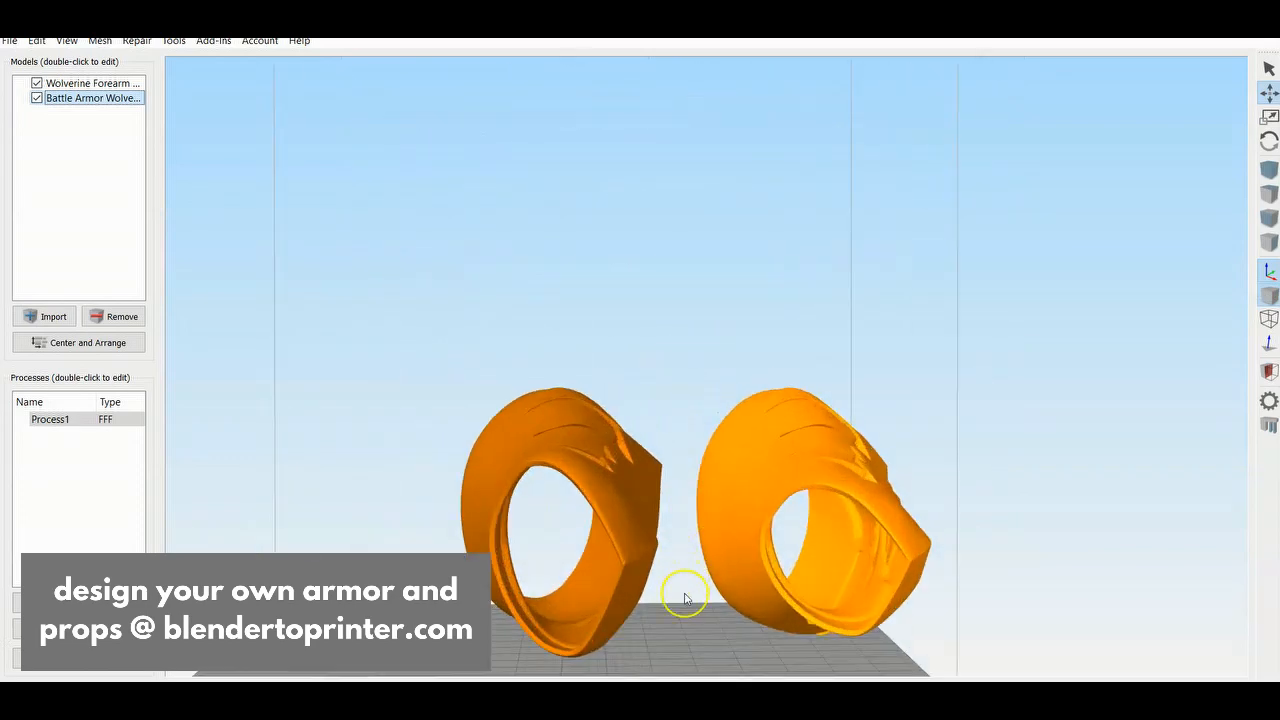
Step: Select the original Battle Armor Wolverine forearm and orbit to compare both wrist openings
drag(684, 592, 776, 414)
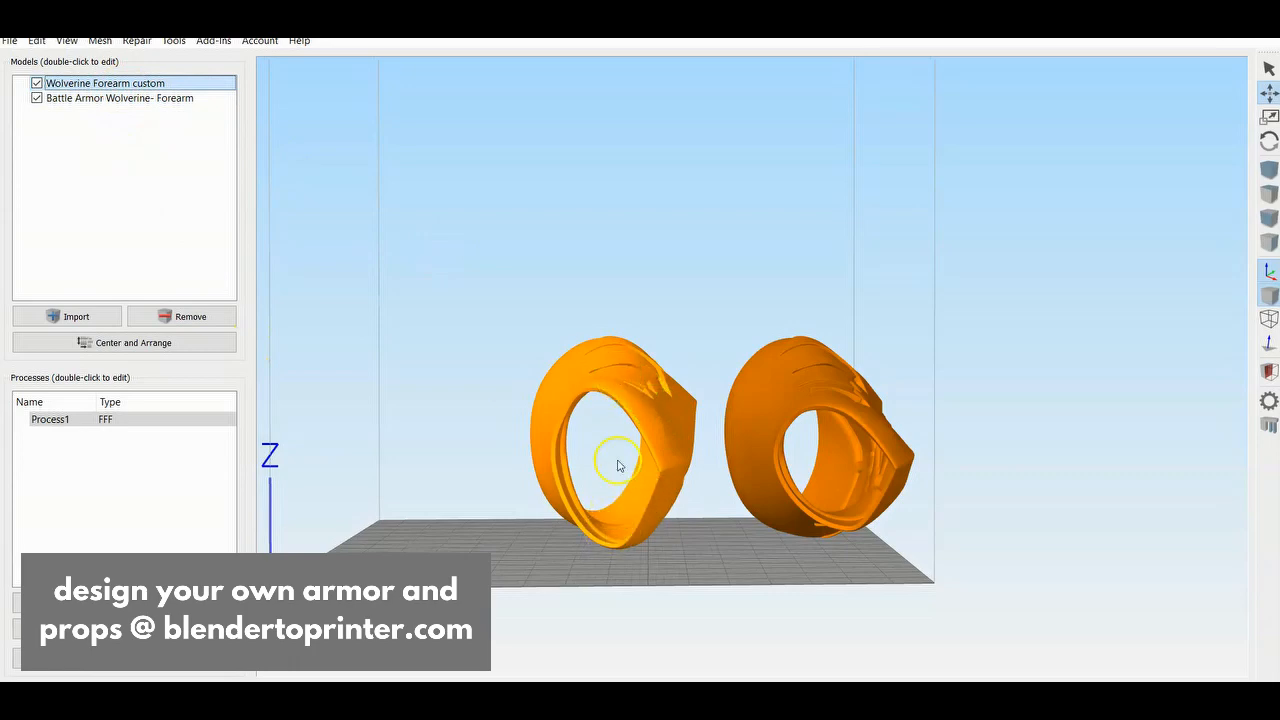
mouse_move(140, 108)
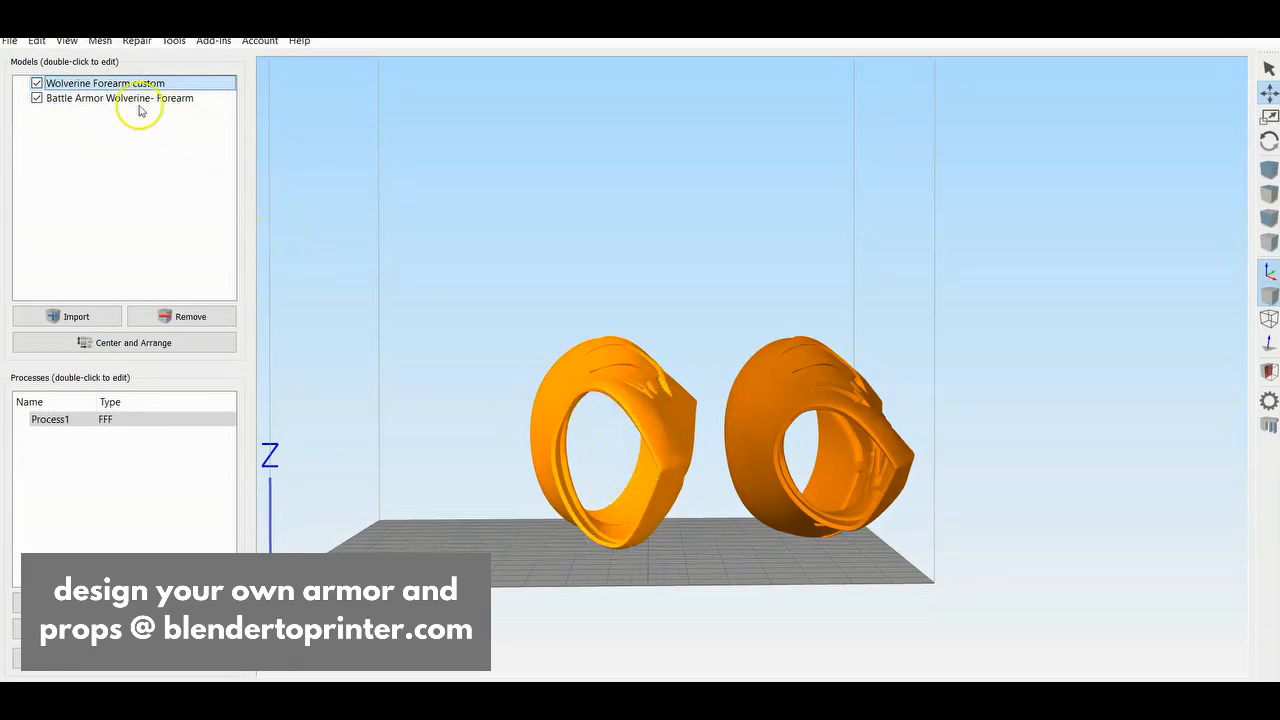
click(120, 98)
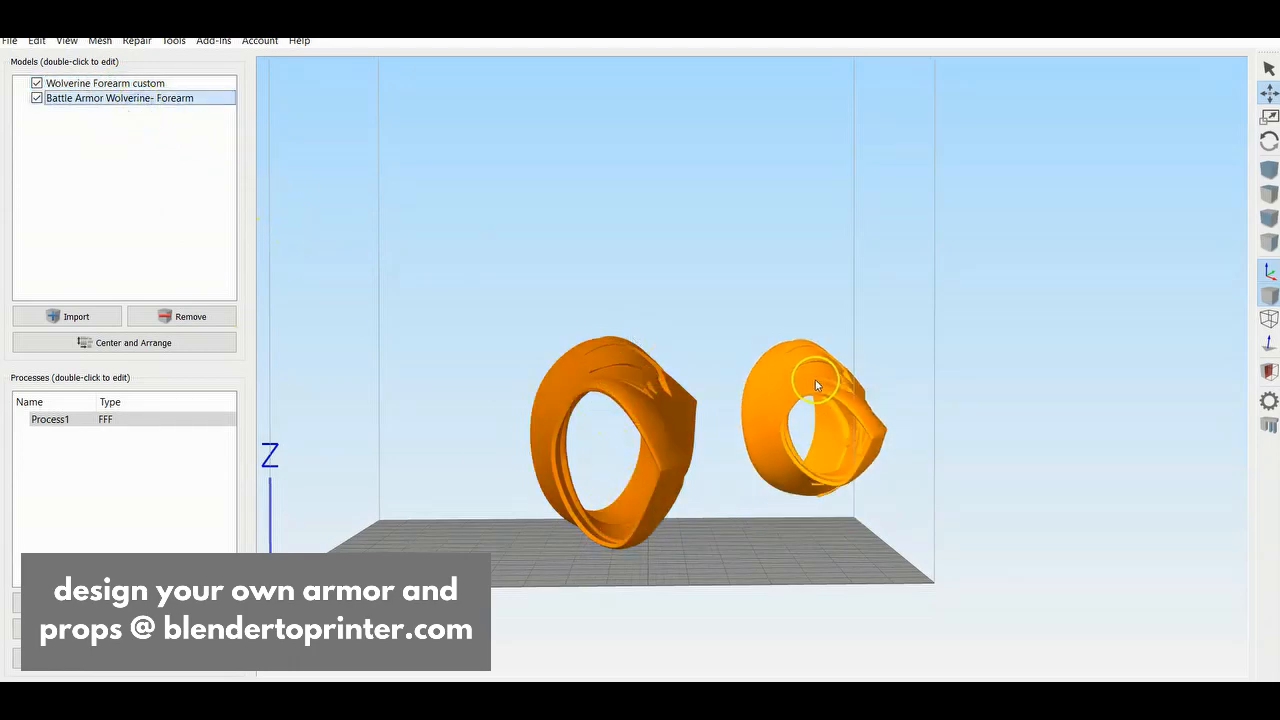
drag(816, 384, 748, 576)
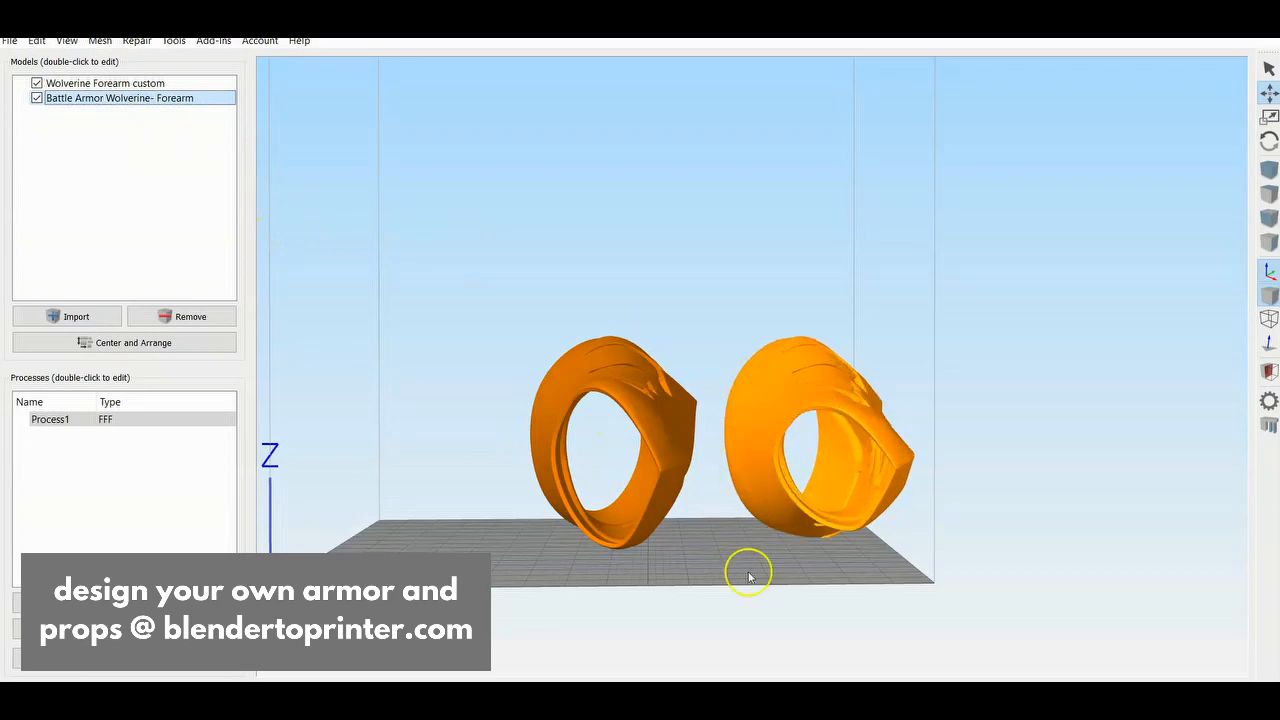
drag(750, 576, 640, 510)
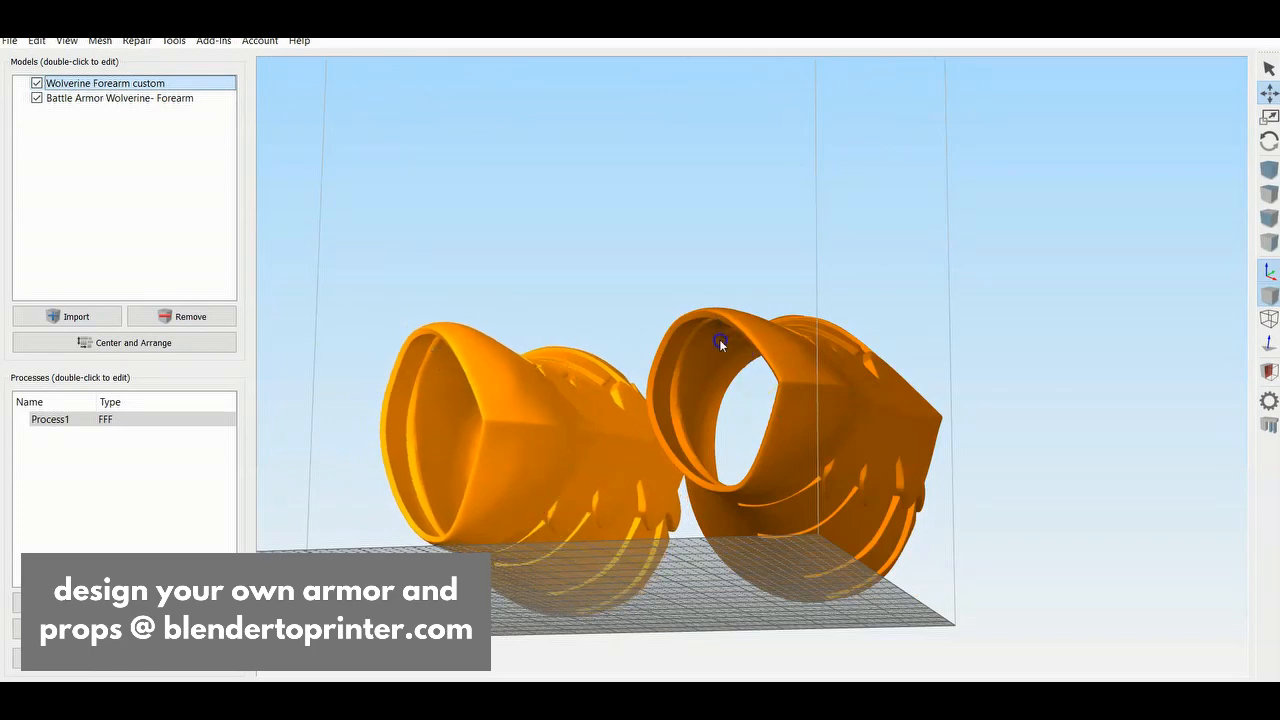
drag(720, 344, 748, 644)
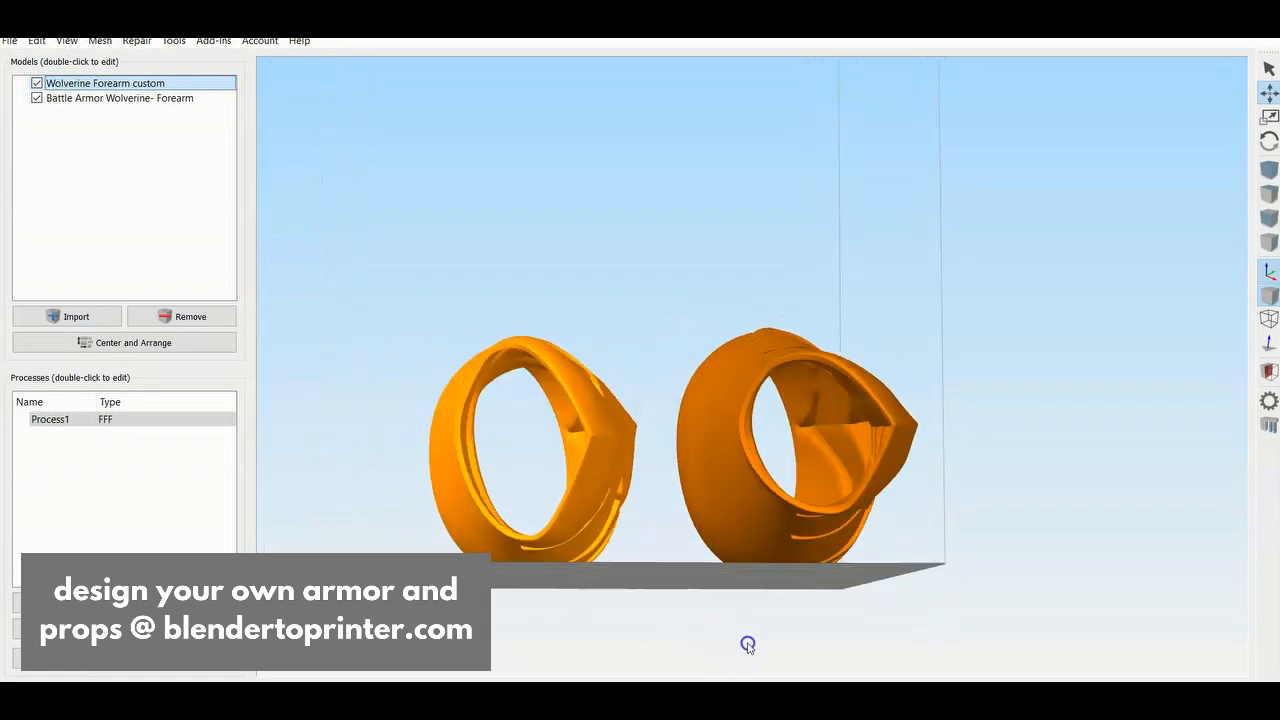
drag(748, 644, 688, 572)
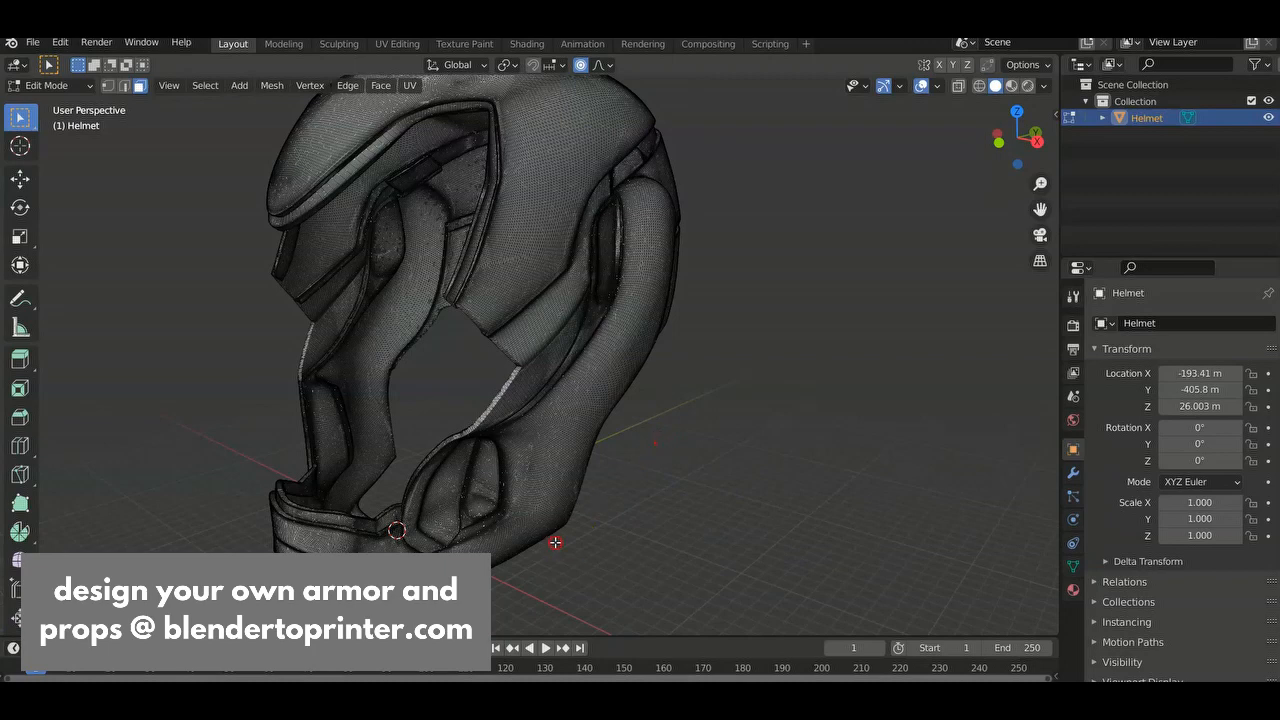
mouse_move(568, 228)
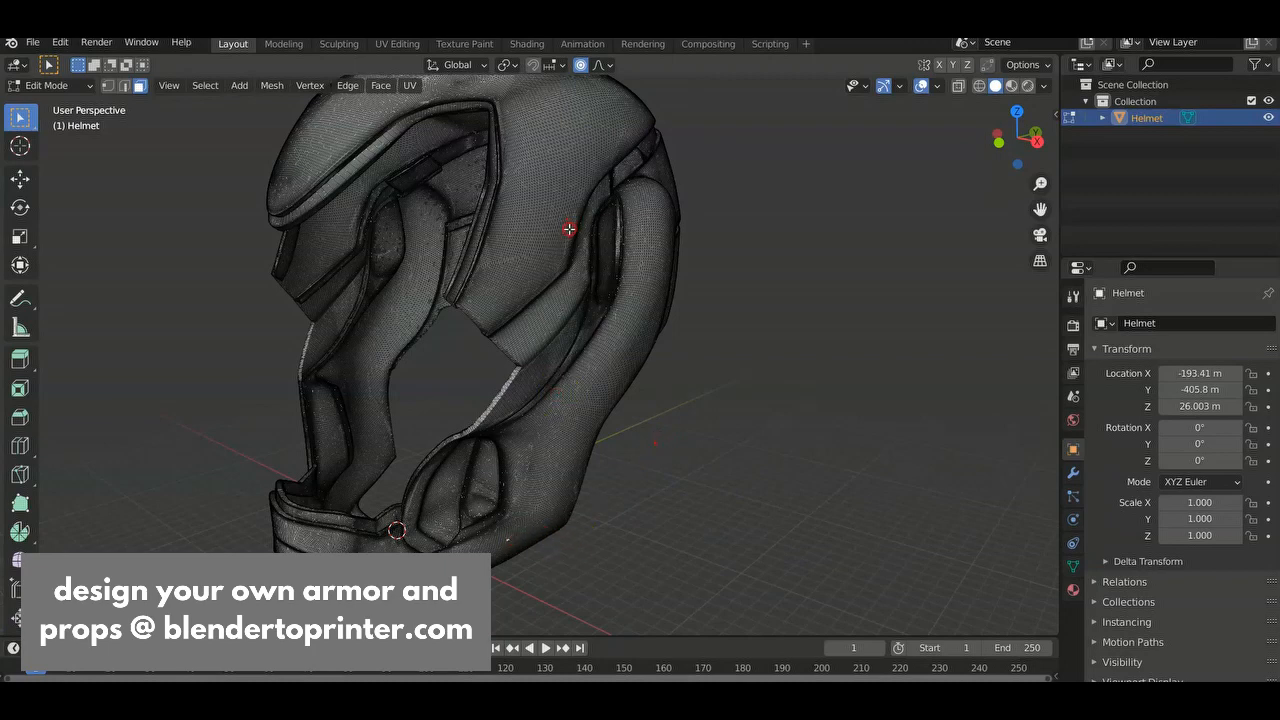
mouse_move(544, 488)
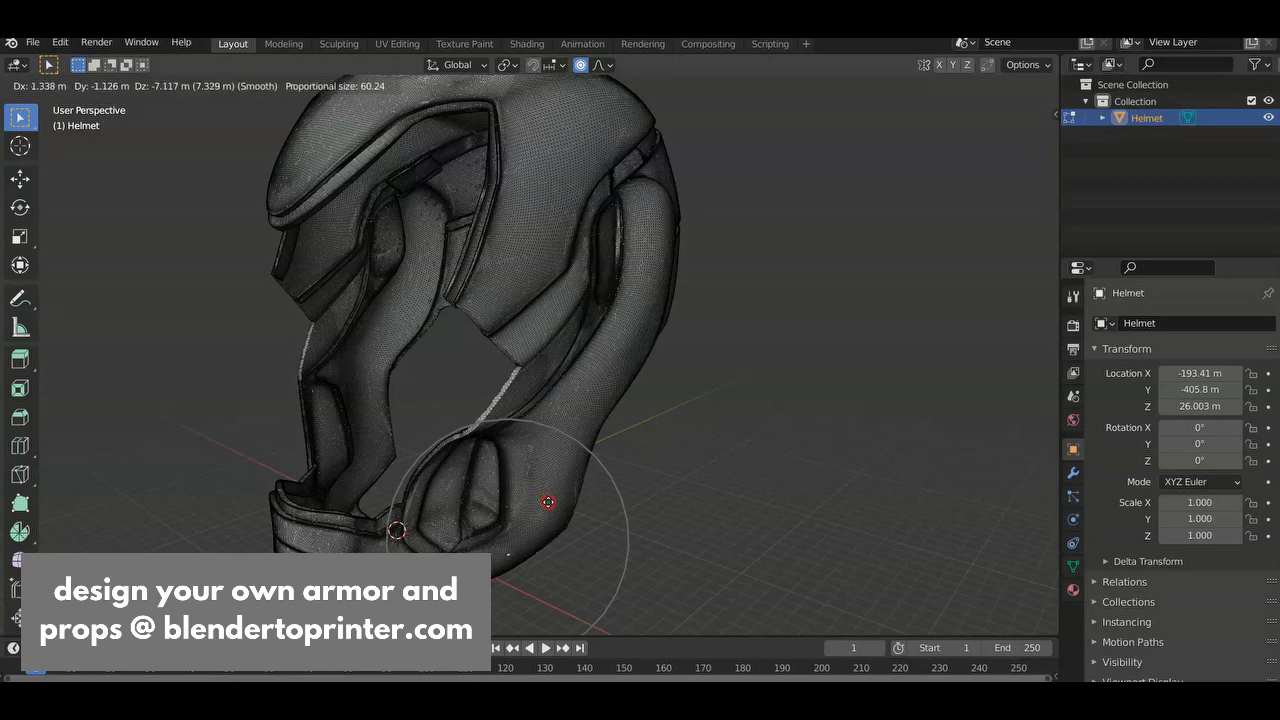
mouse_move(548, 504)
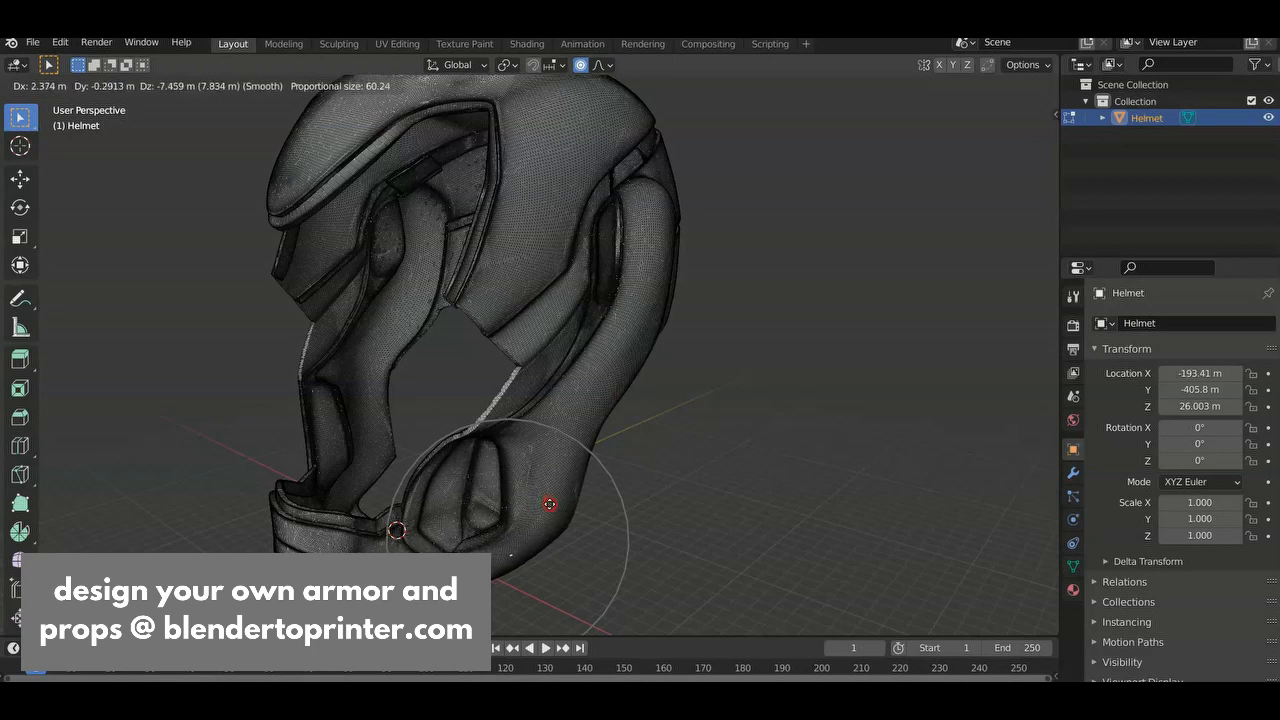
Step: Confirm the smooth proportional move widening the helmet's jaw region
key(Tab)
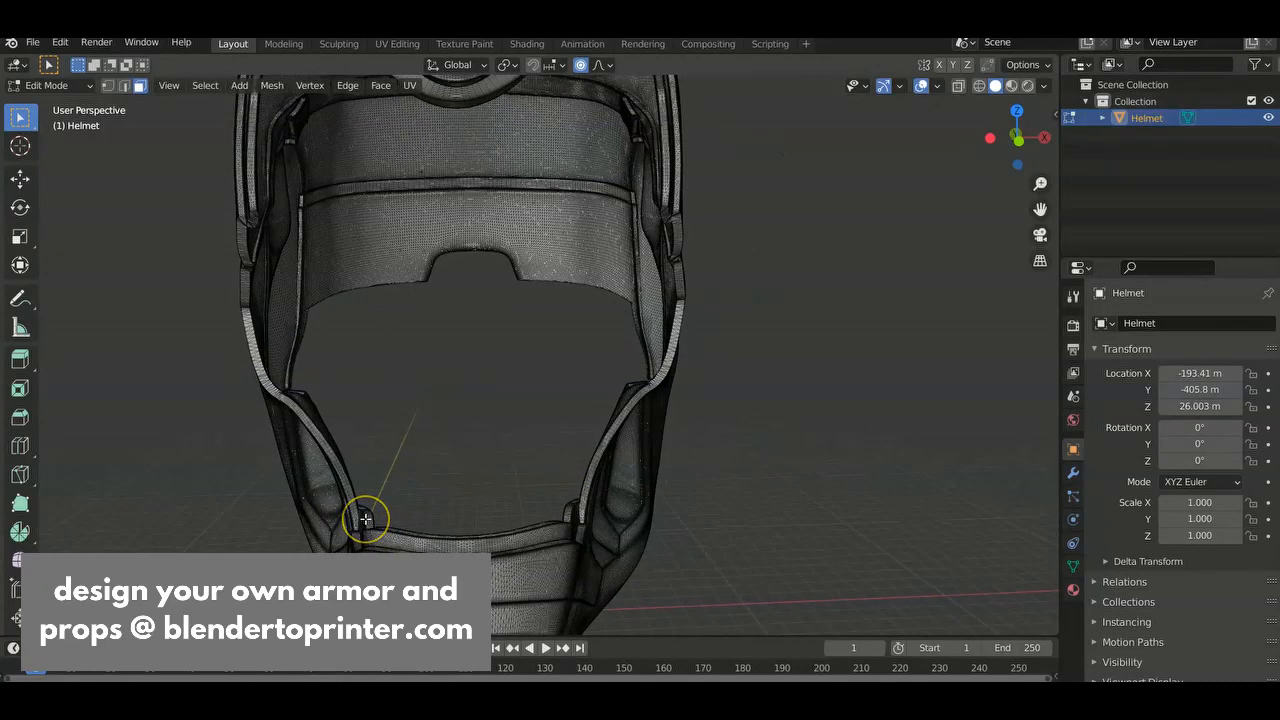
mouse_move(318, 538)
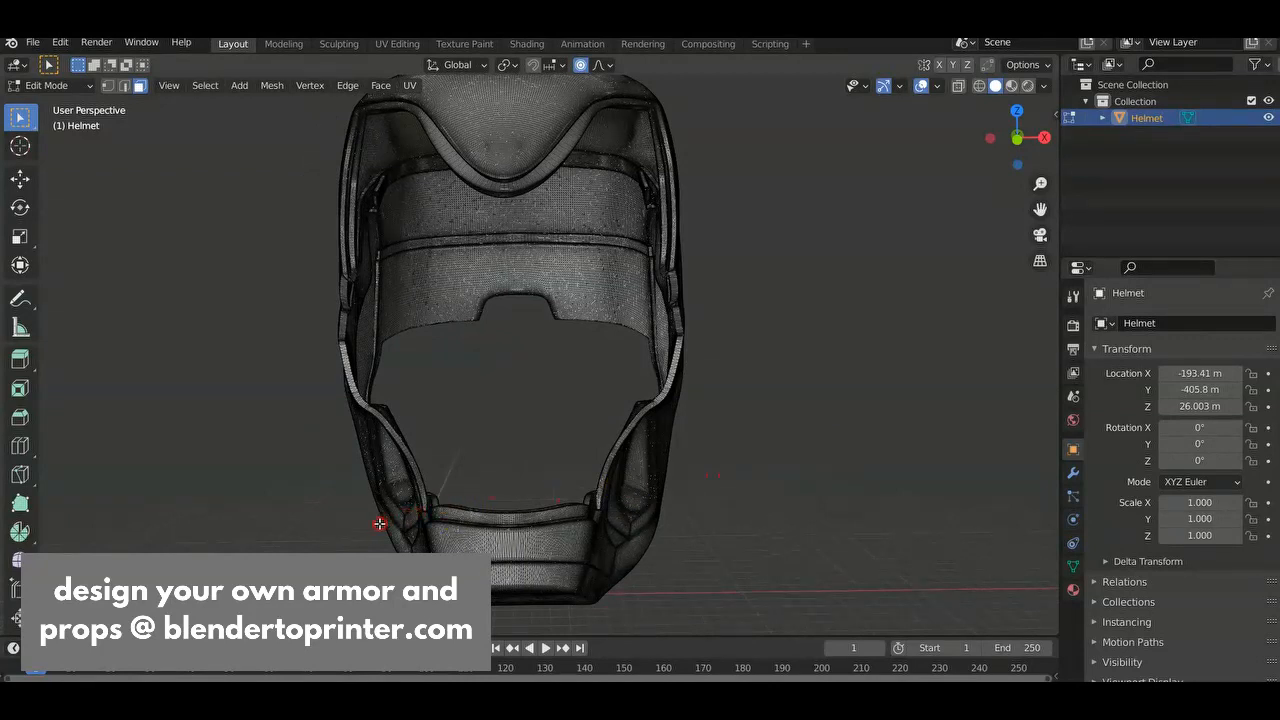
mouse_move(372, 526)
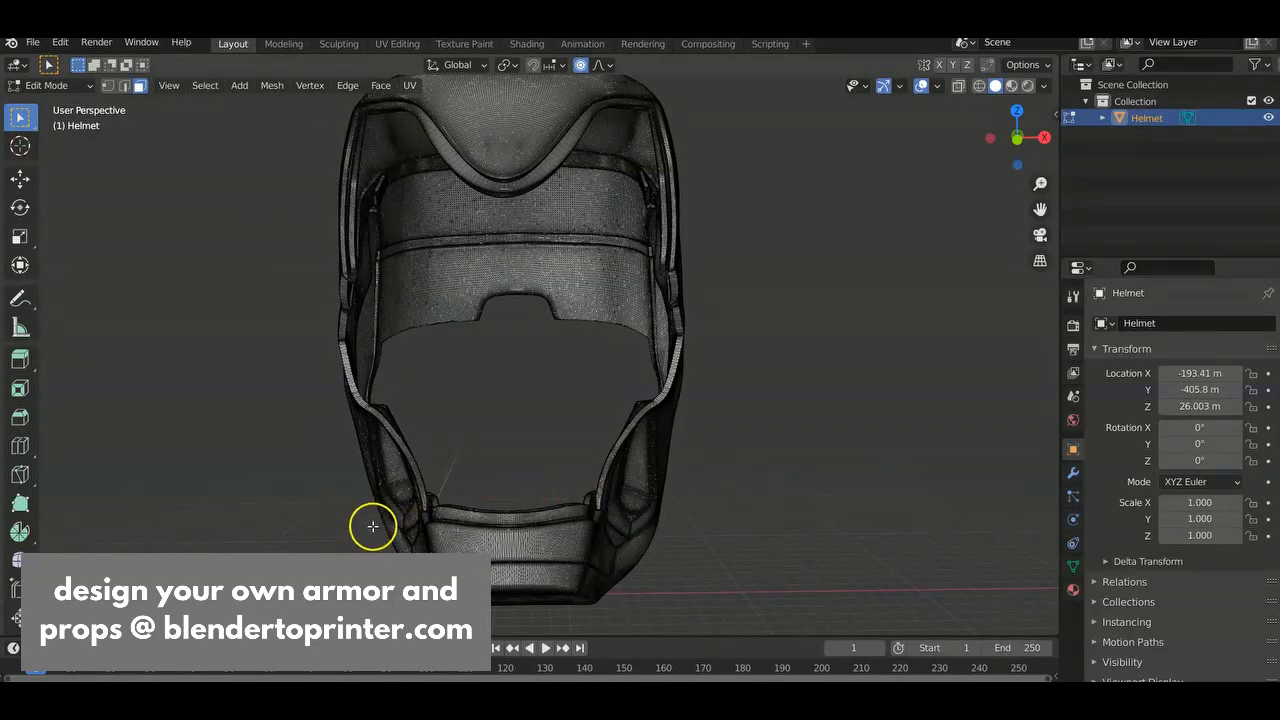
mouse_move(364, 514)
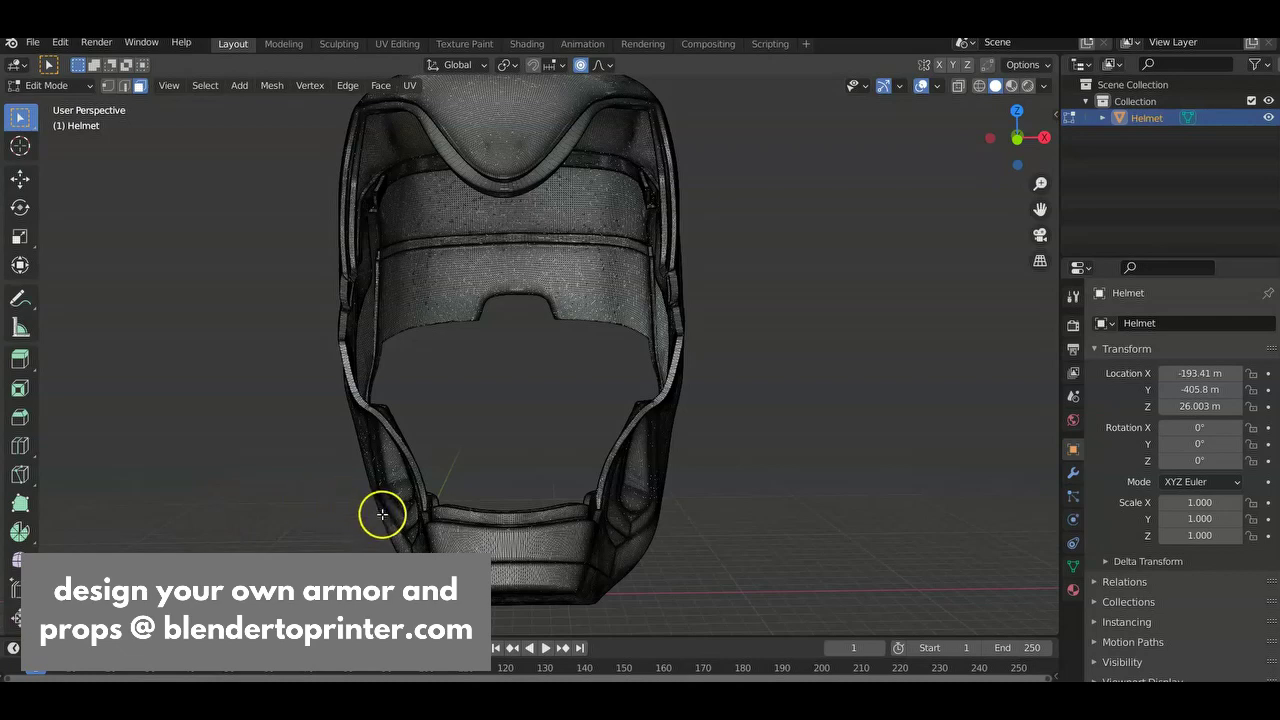
mouse_move(368, 512)
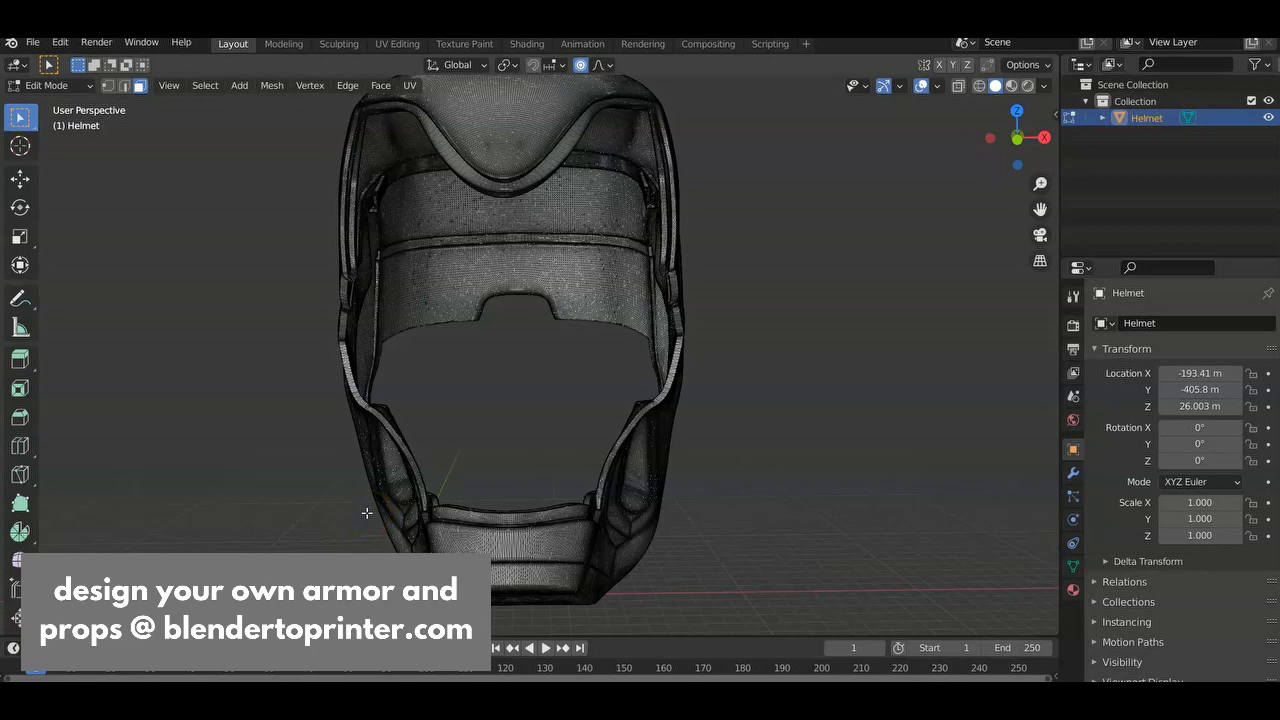
right_click(368, 512)
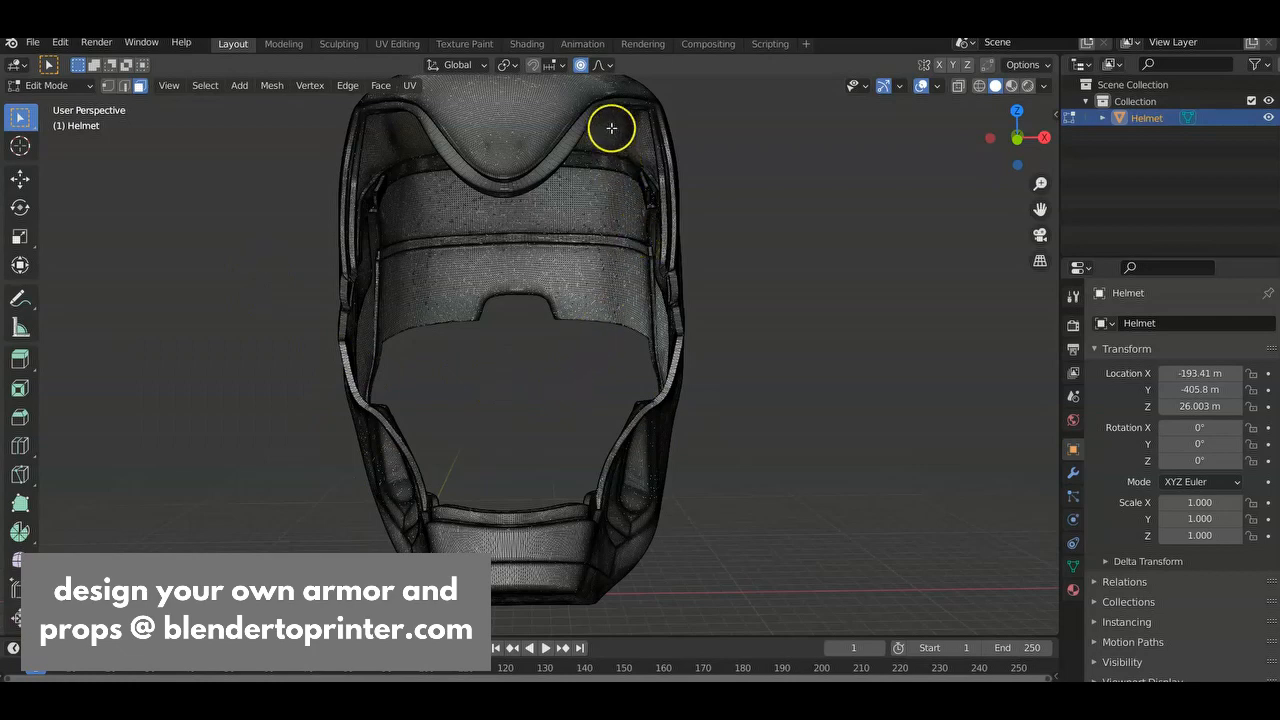
mouse_move(688, 318)
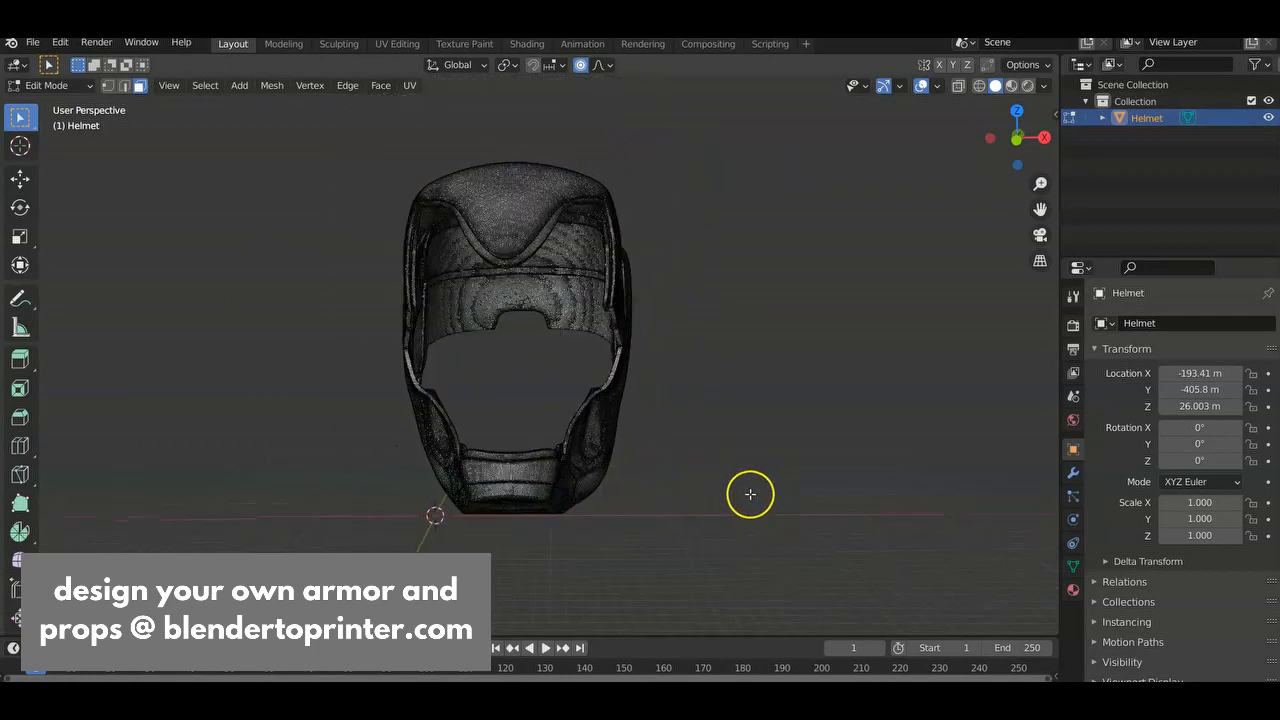
drag(750, 494, 692, 498)
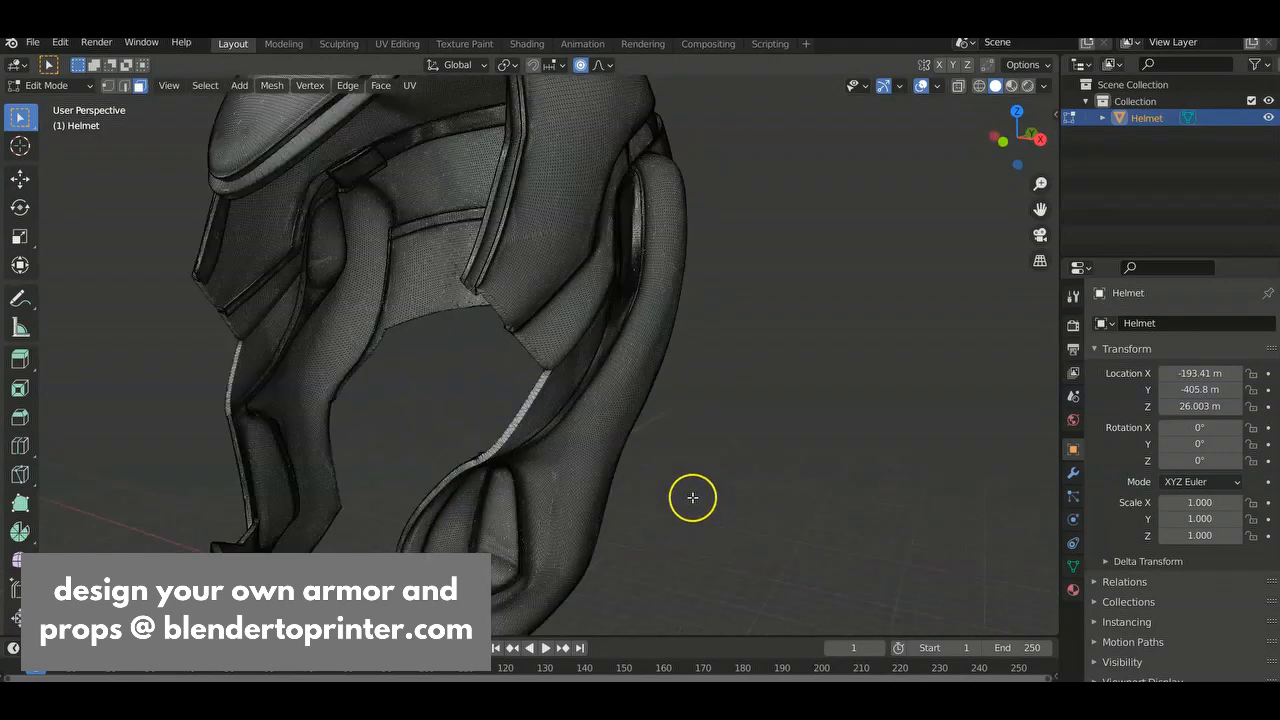
drag(692, 498, 700, 470)
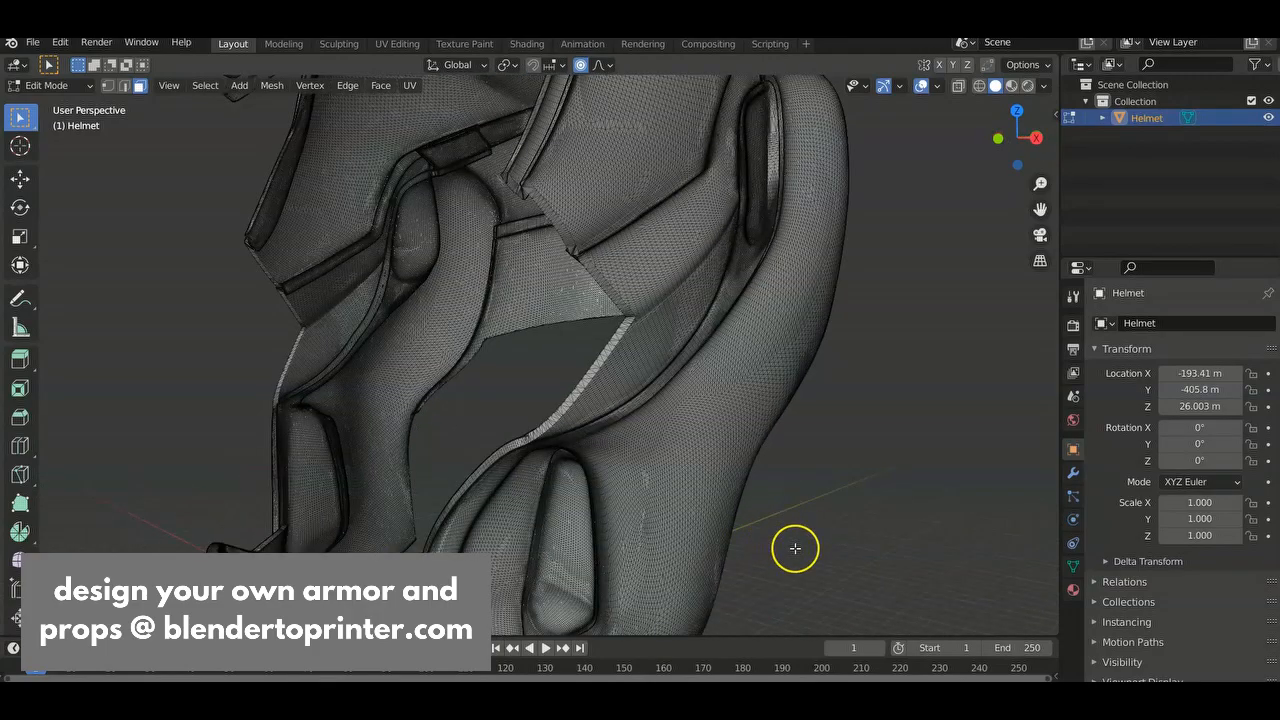
drag(796, 548, 768, 548)
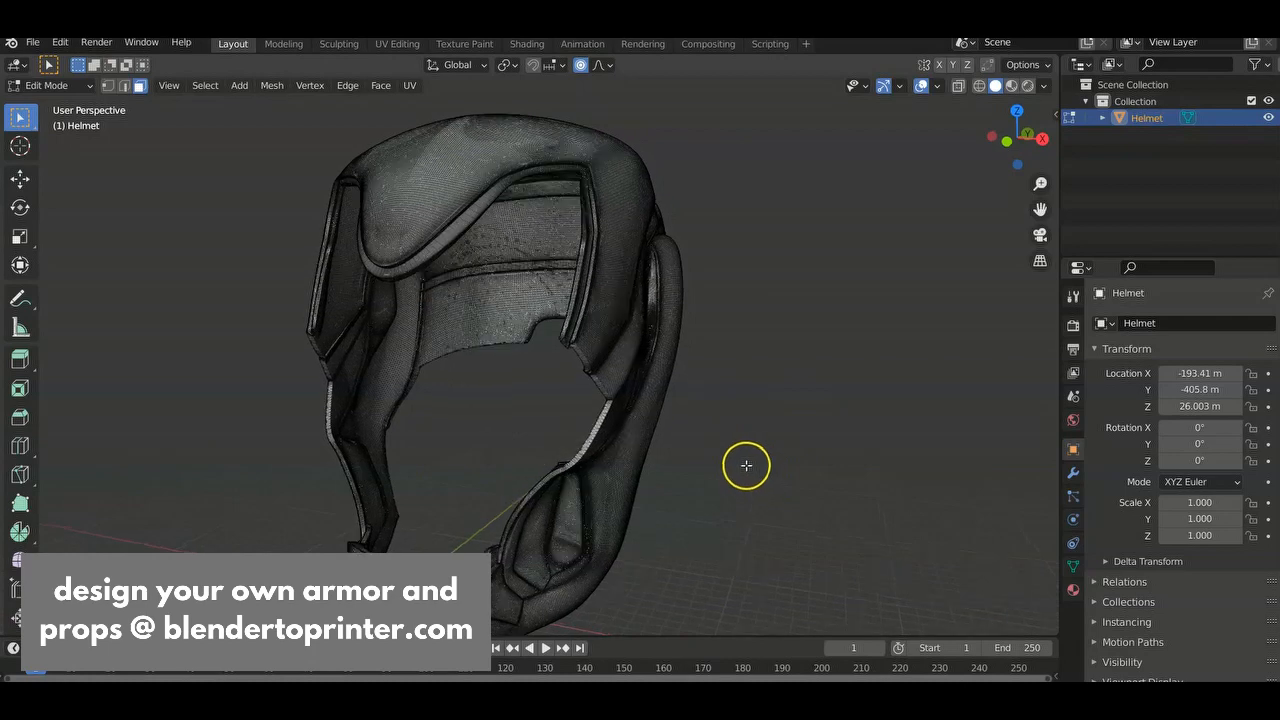
drag(744, 464, 732, 464)
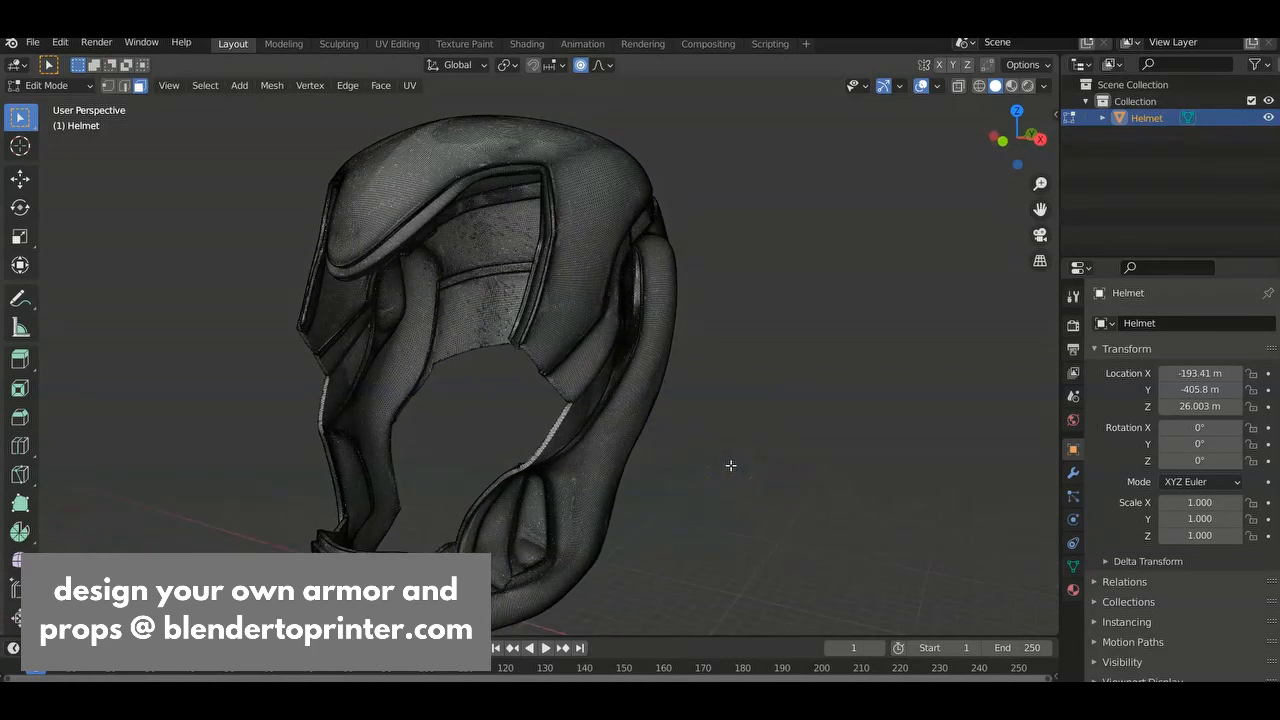
mouse_move(708, 516)
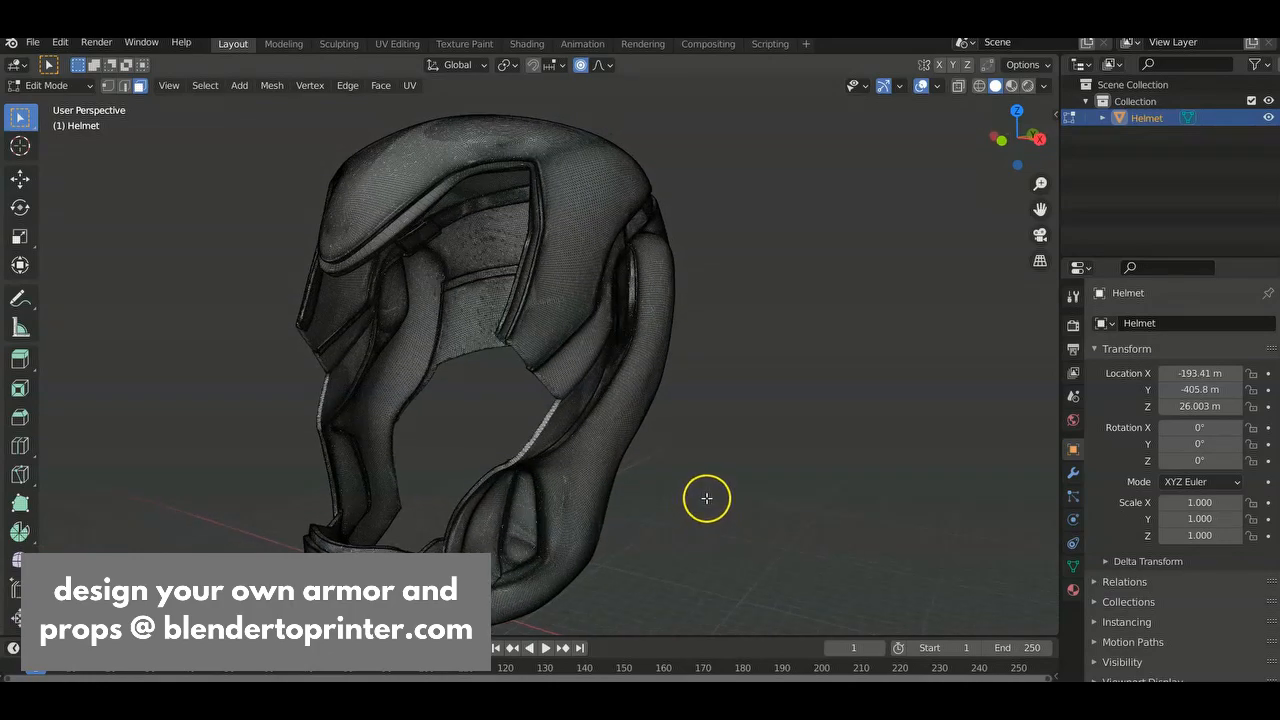
mouse_move(228, 460)
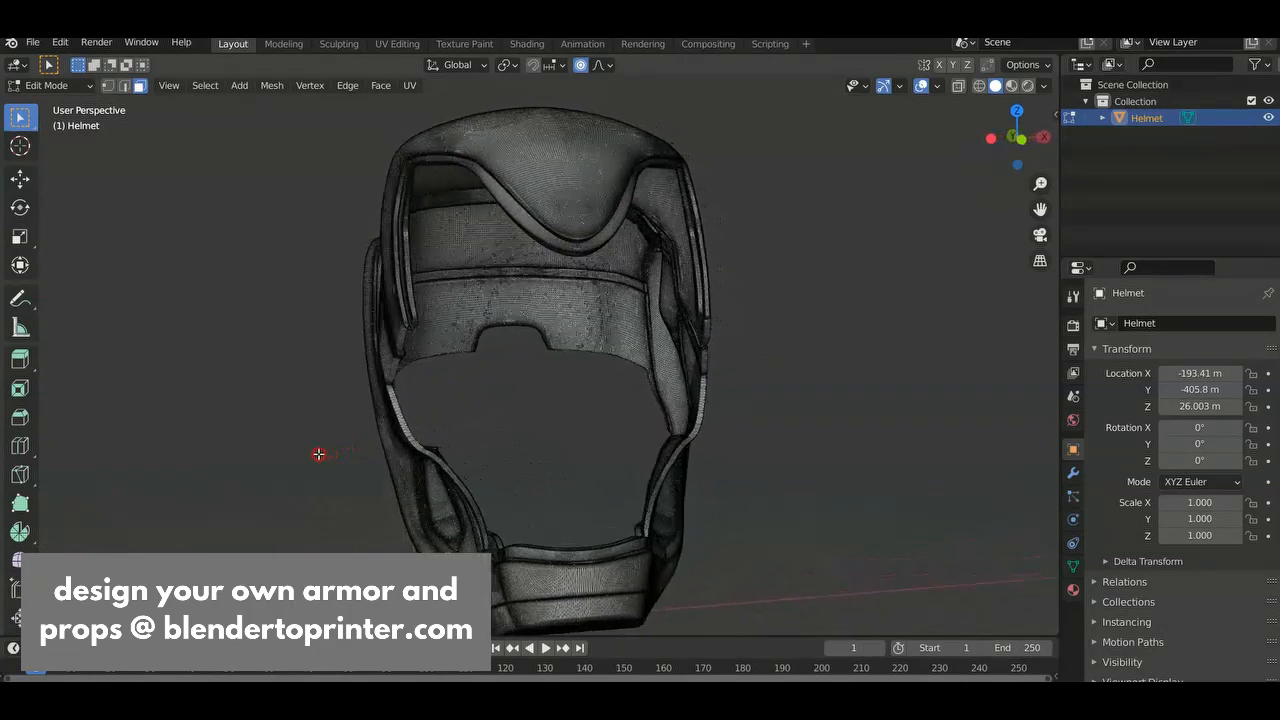
drag(318, 454, 770, 444)
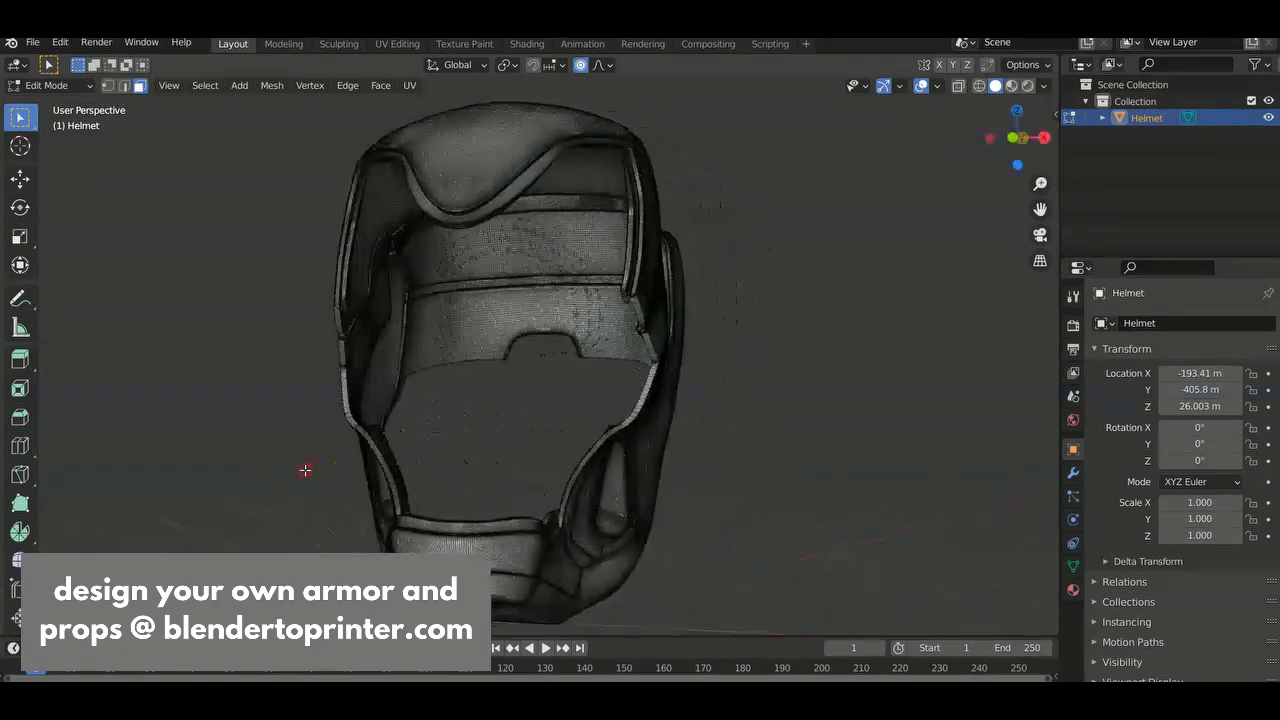
drag(304, 470, 724, 482)
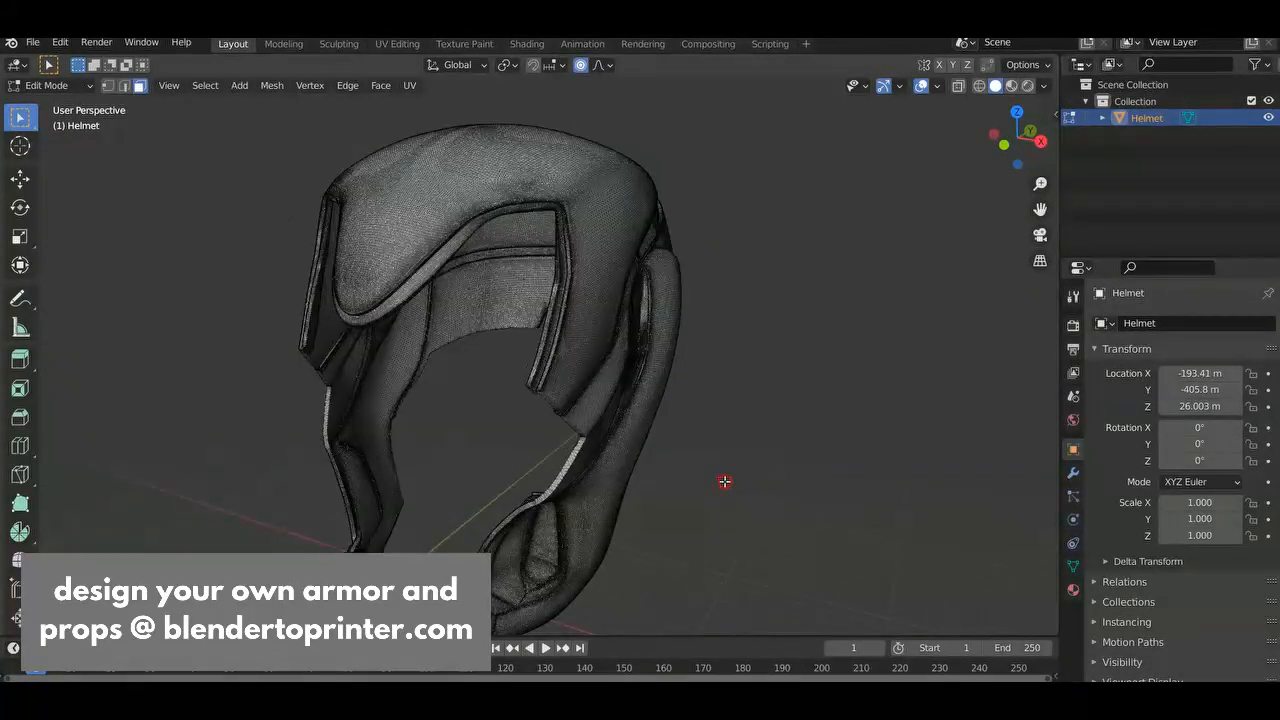